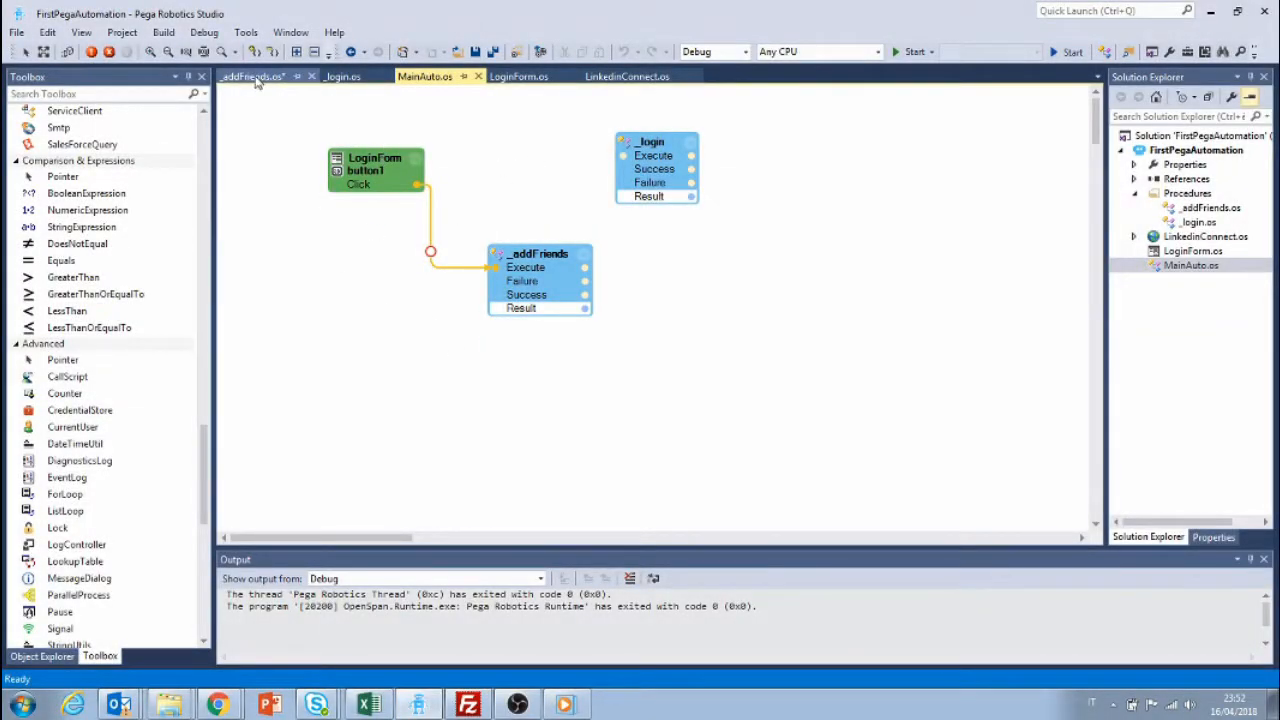
Switch from MainAuto to the _addFriends.os procedure document
click(252, 76)
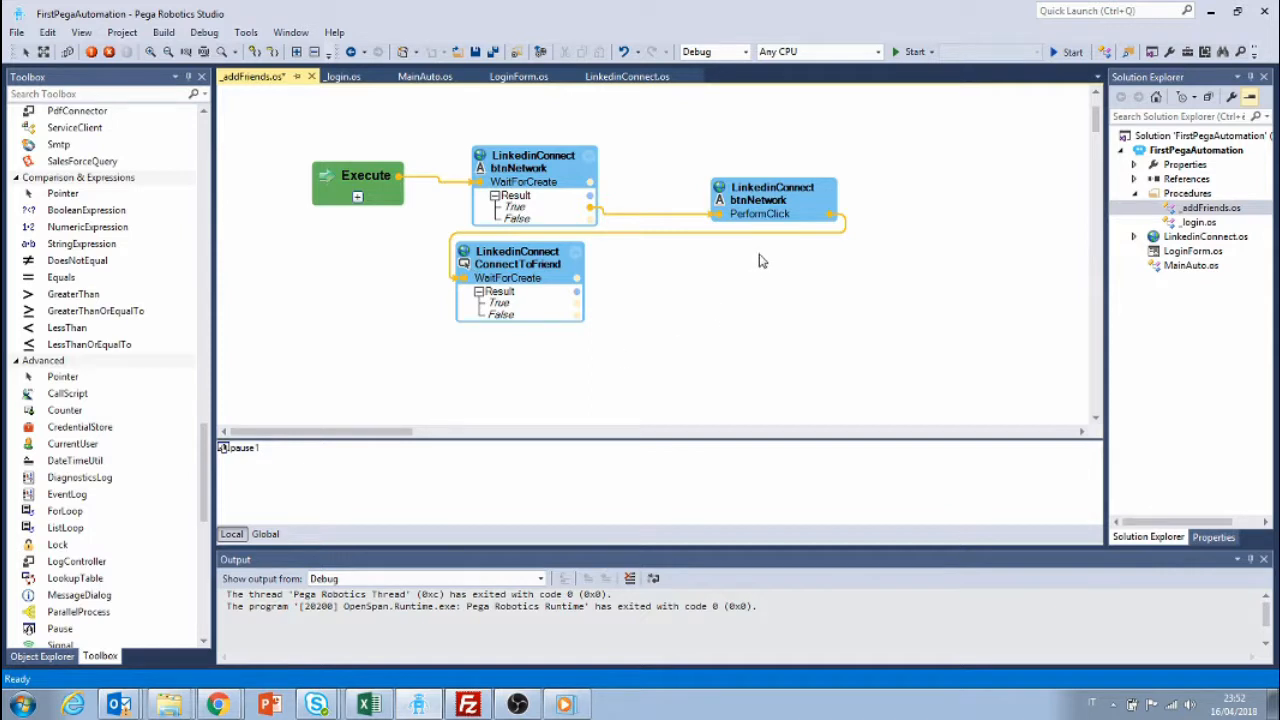
mouse_move(880, 272)
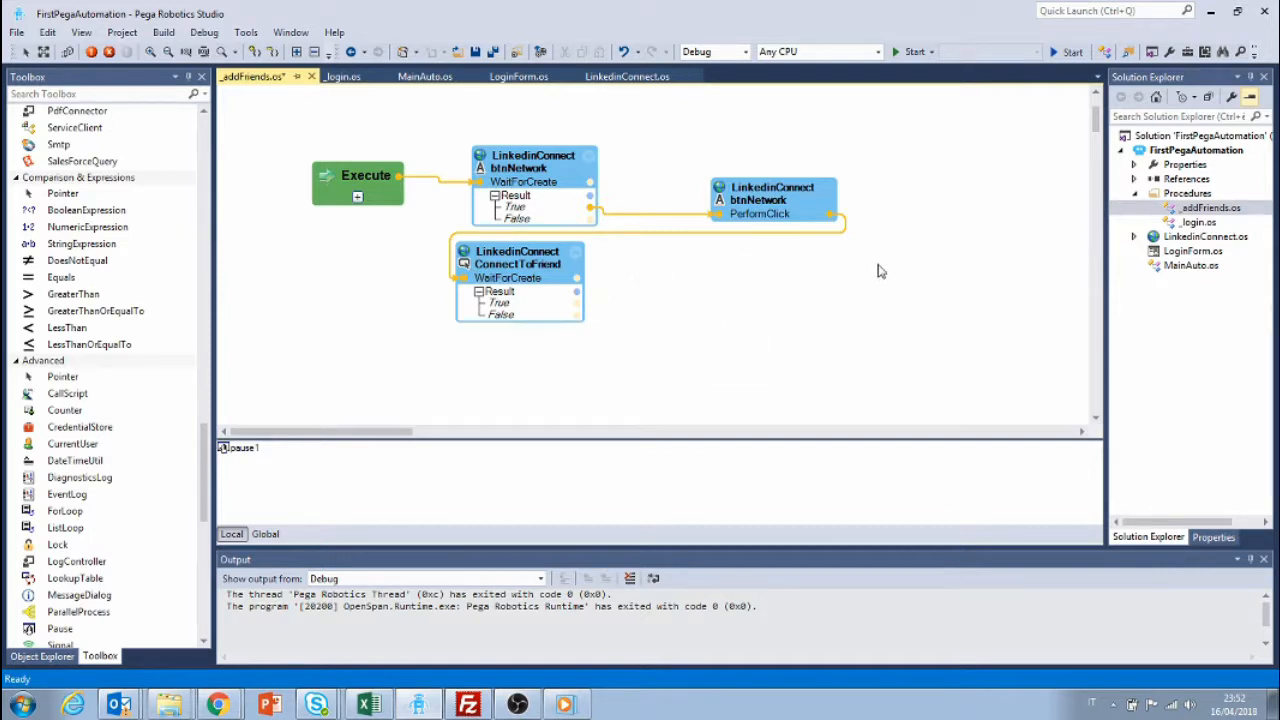
mouse_move(716, 282)
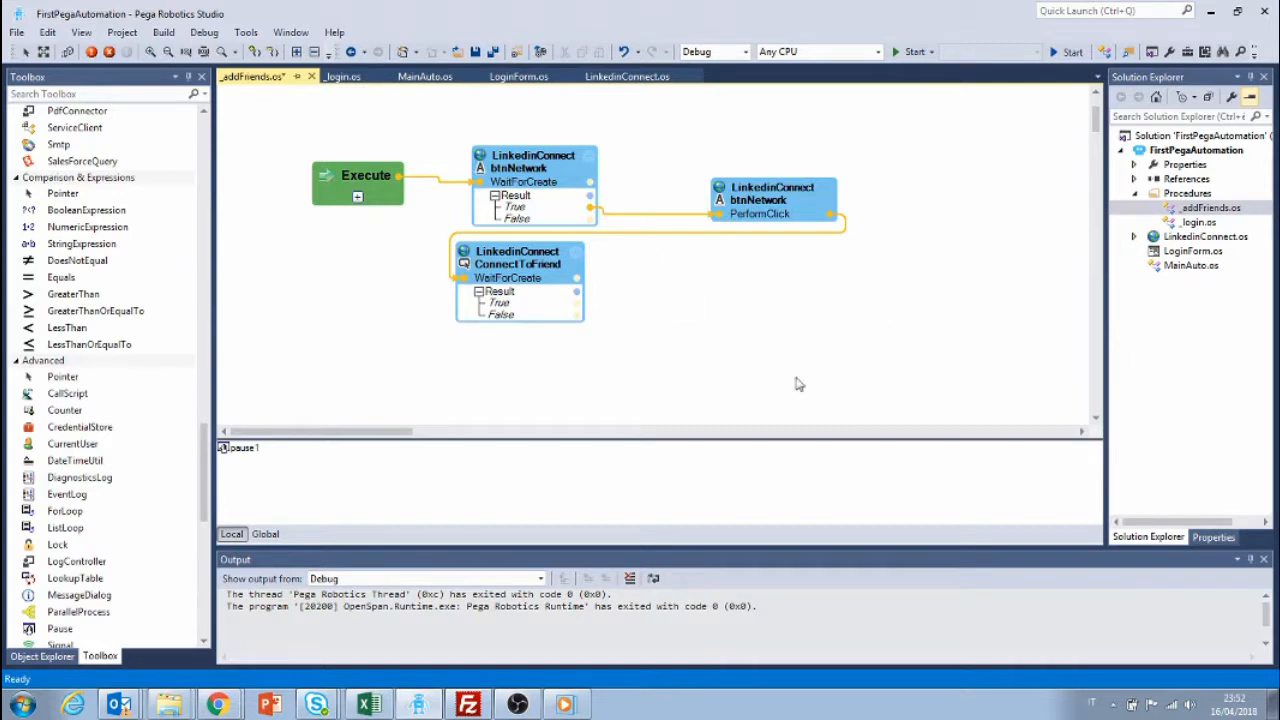
mouse_move(736, 300)
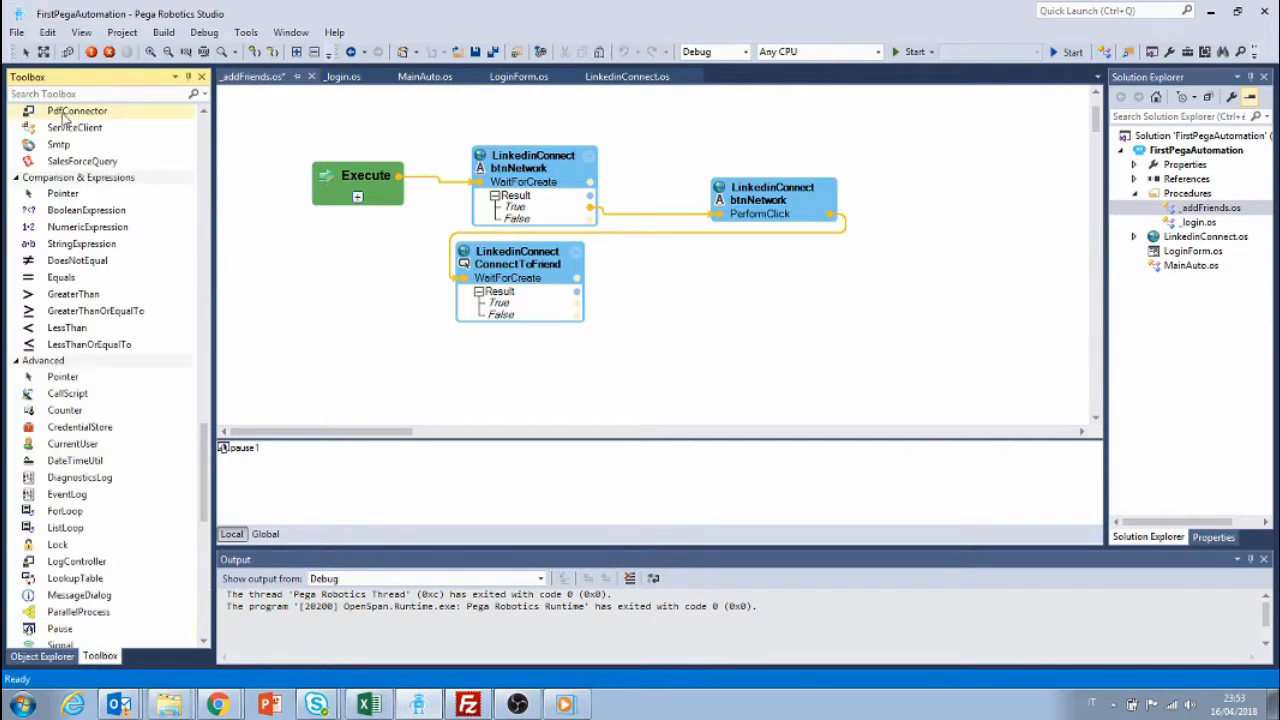
Search the Toolbox for ForLoop and place a forLoop1 block (initial 0, increment 1) on the canvas
text(FO)
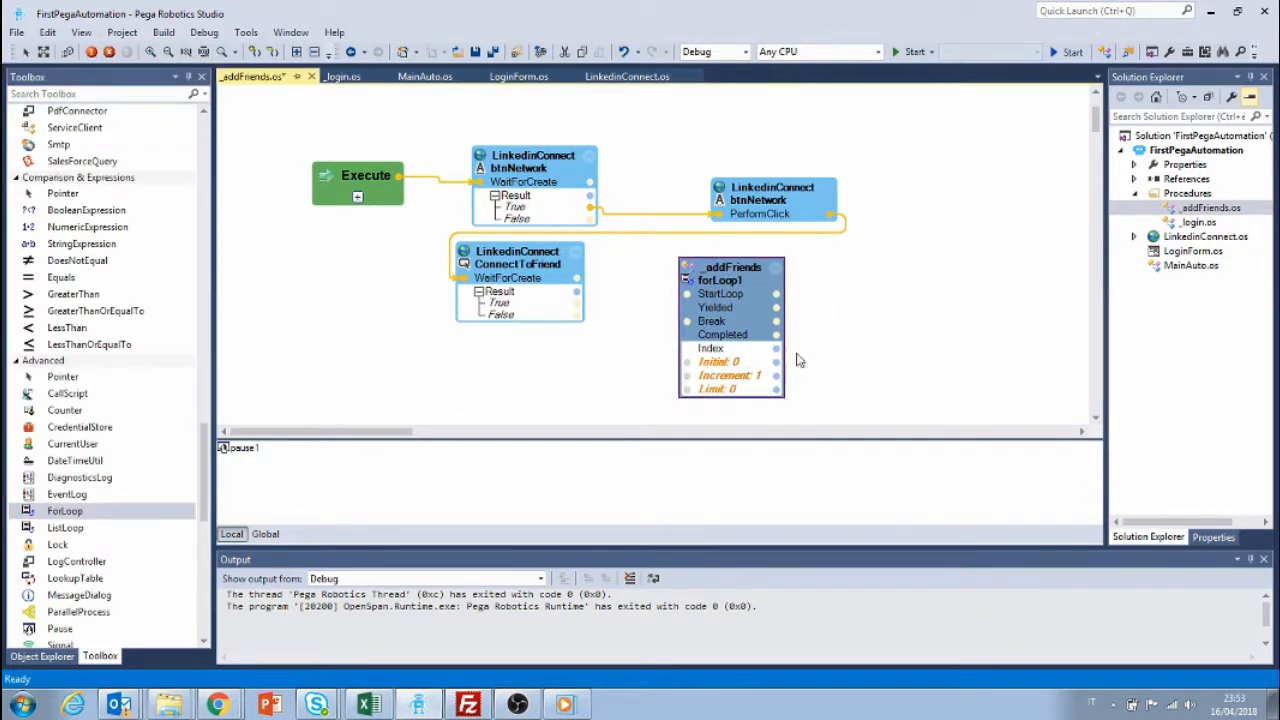
mouse_move(958, 360)
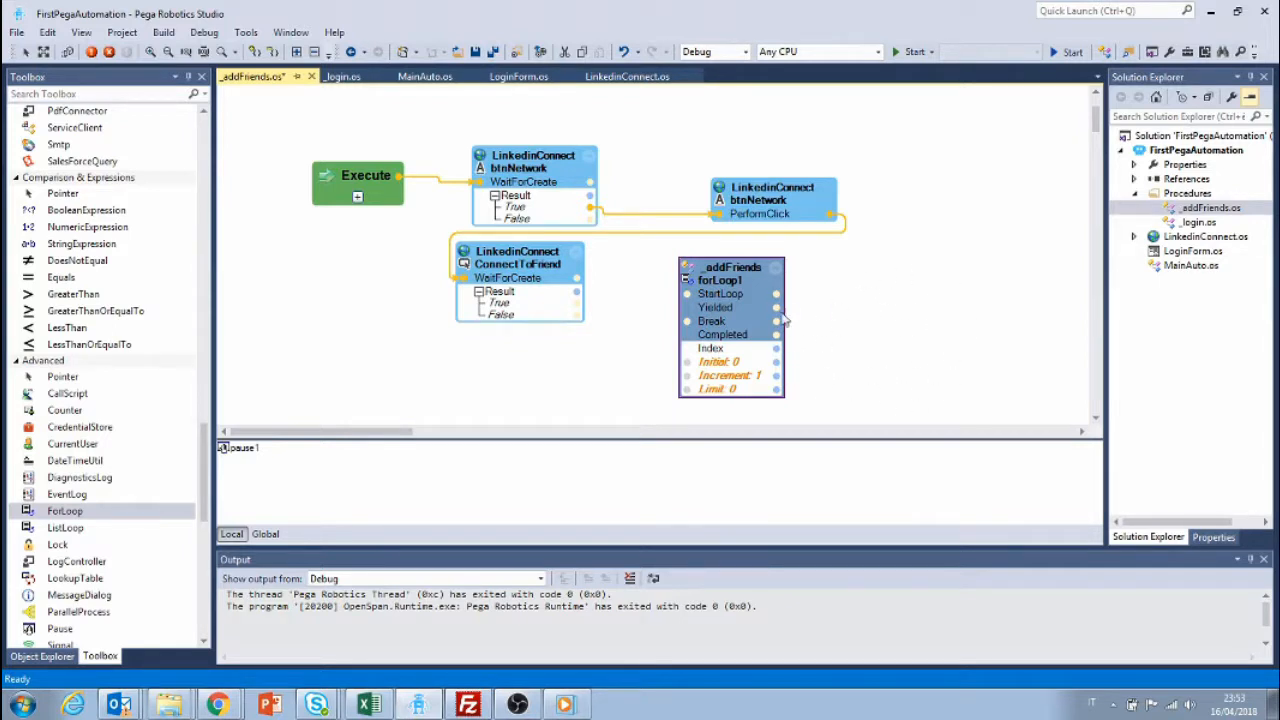
mouse_move(938, 310)
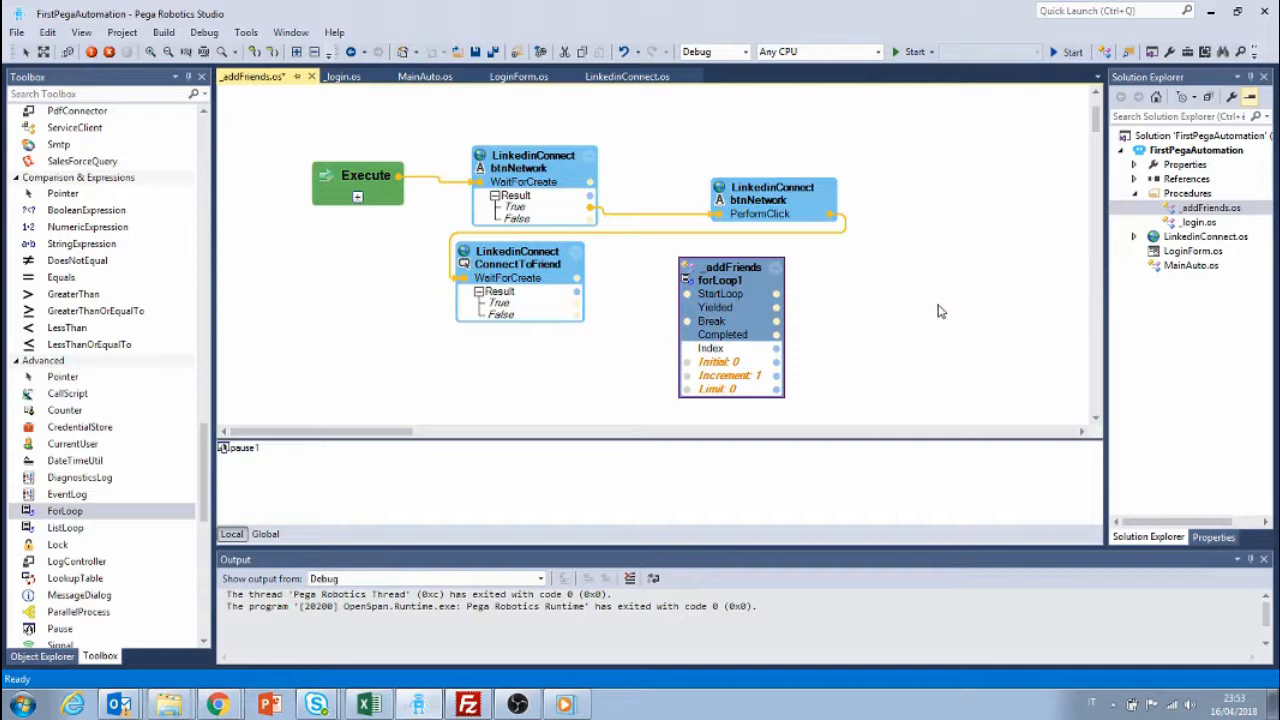
mouse_move(944, 330)
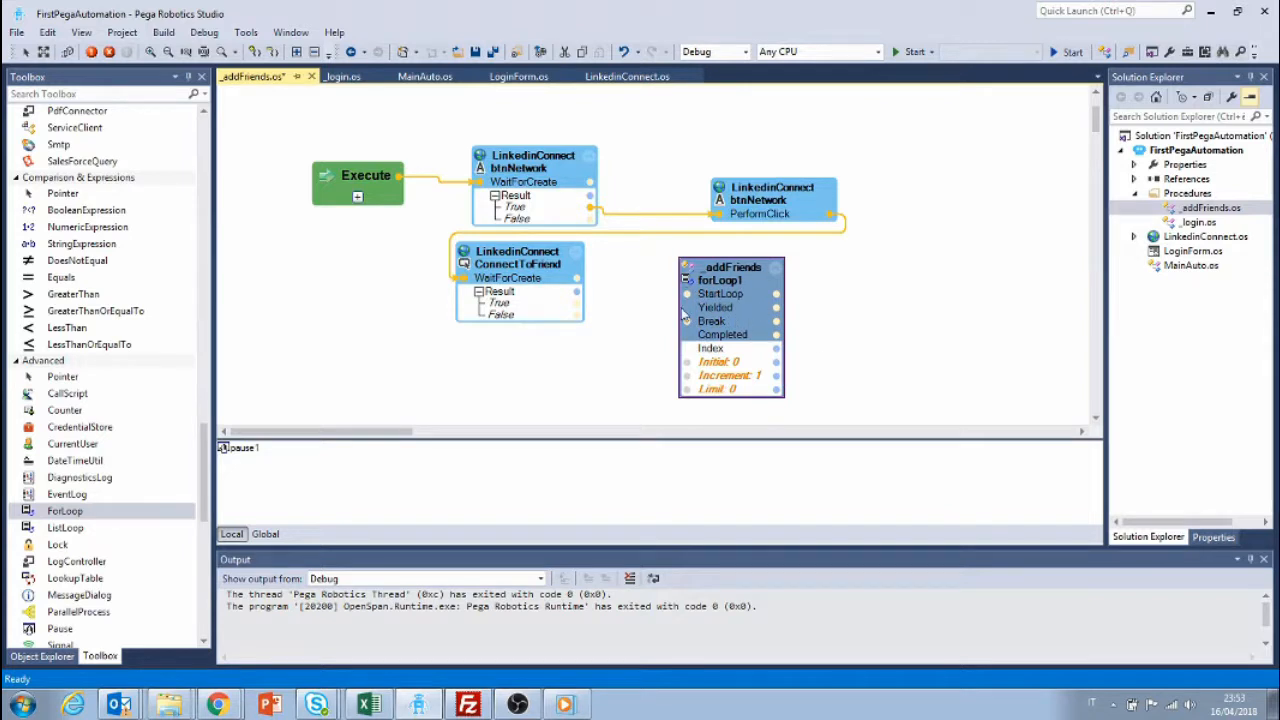
click(64, 512)
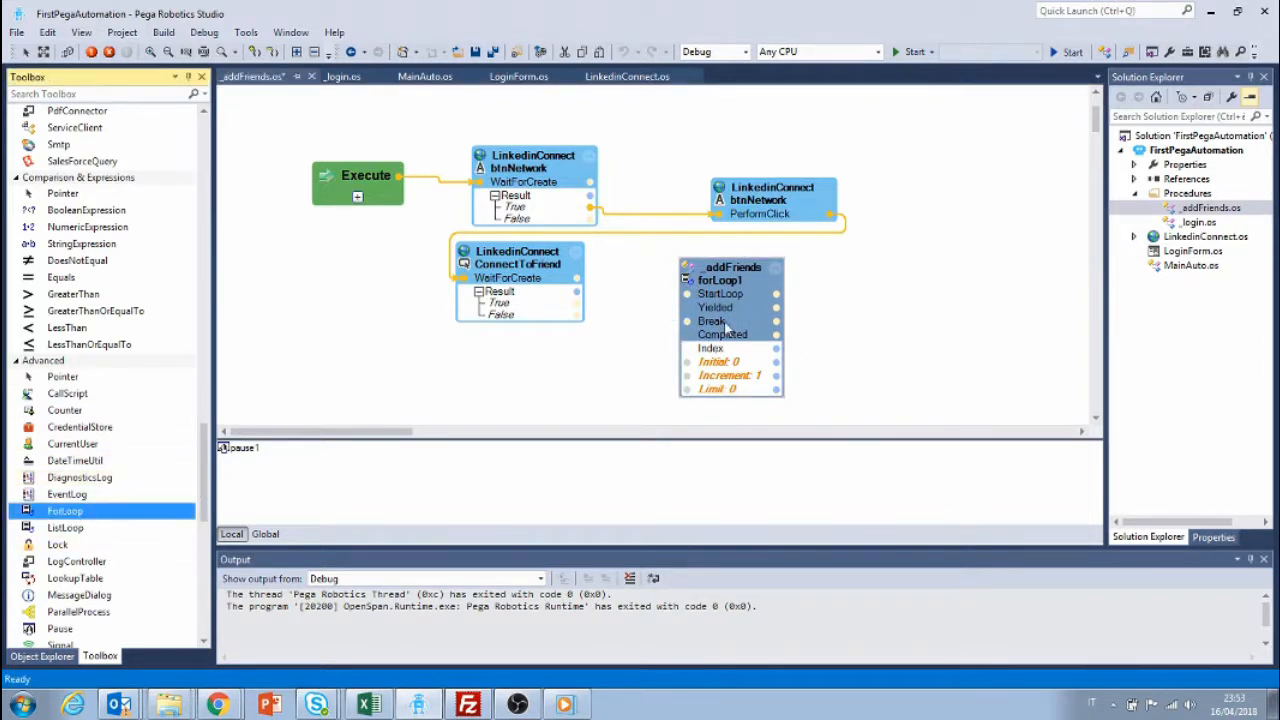
mouse_move(736, 300)
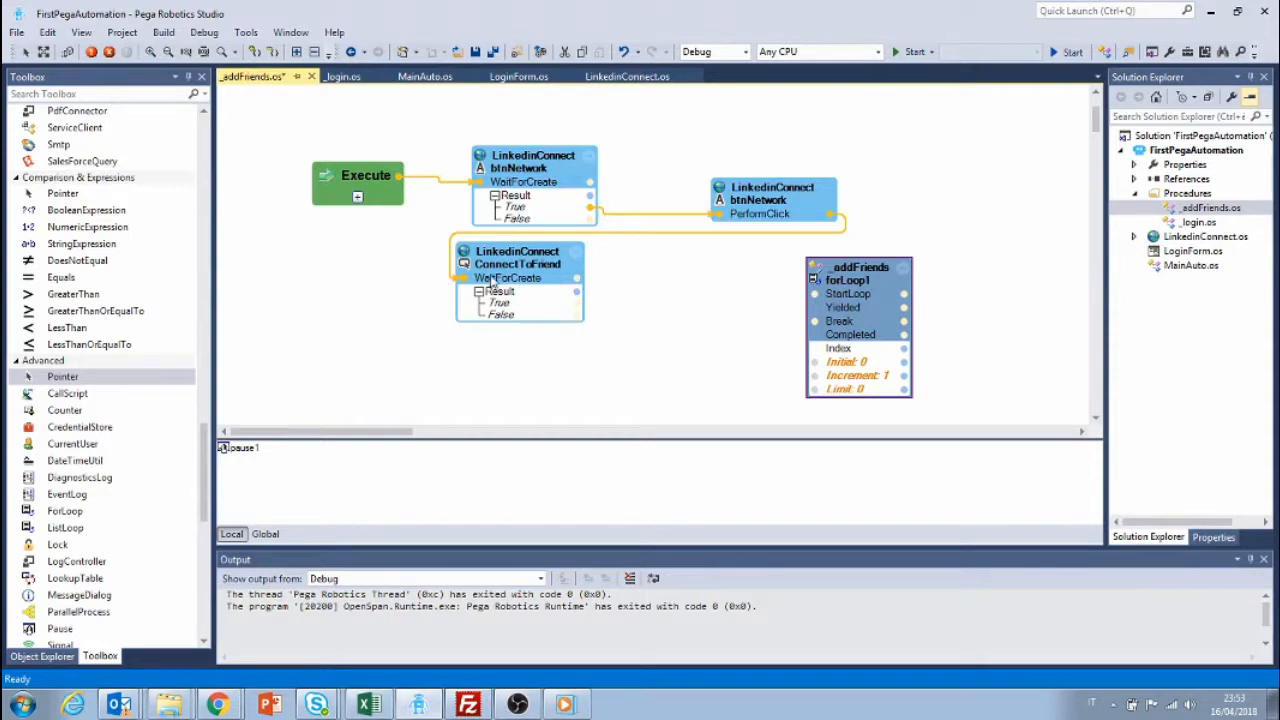
mouse_move(848, 322)
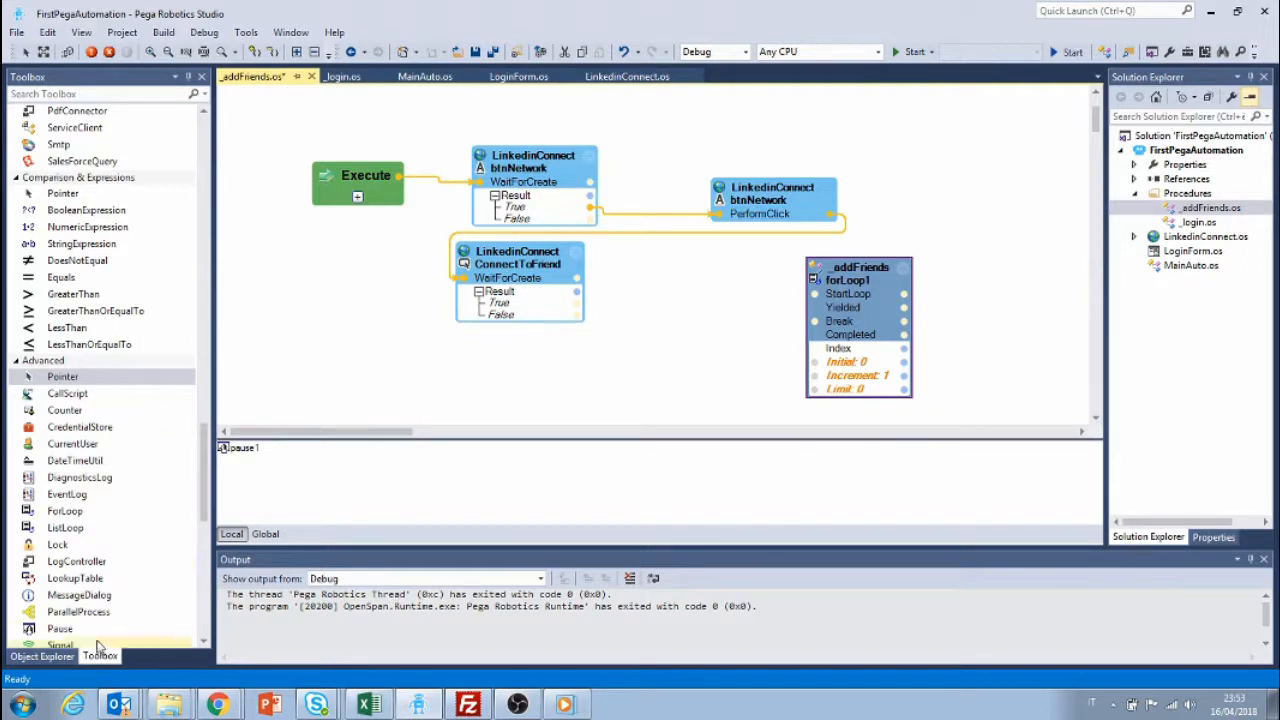
From Object Explorer, add ConnectToFriend's PerformClick method as a block beside the loop
click(42, 656)
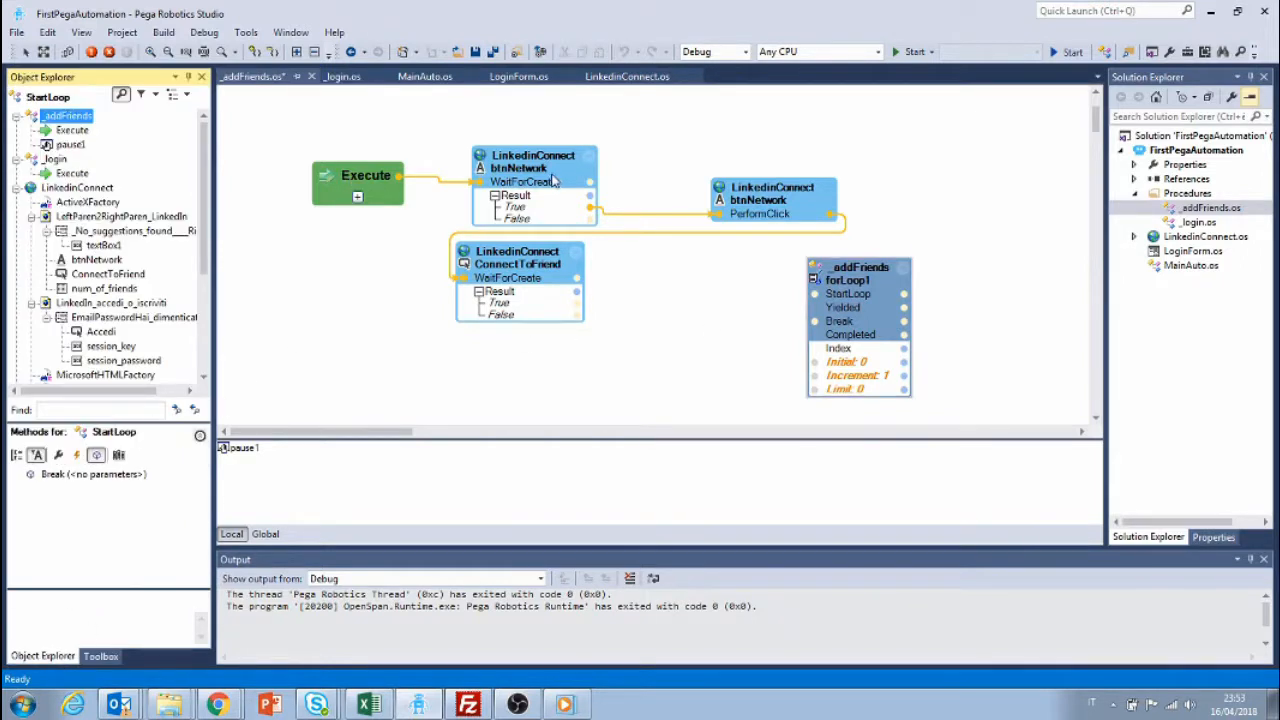
mouse_move(612, 168)
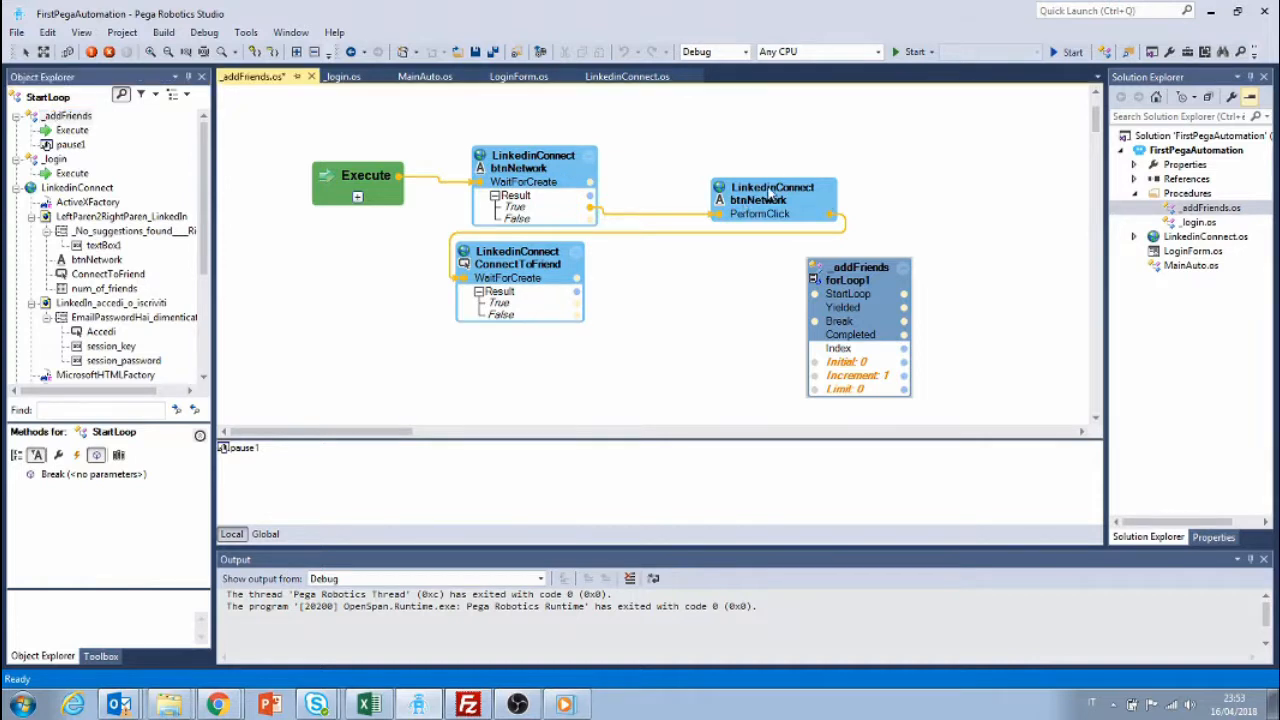
click(772, 200)
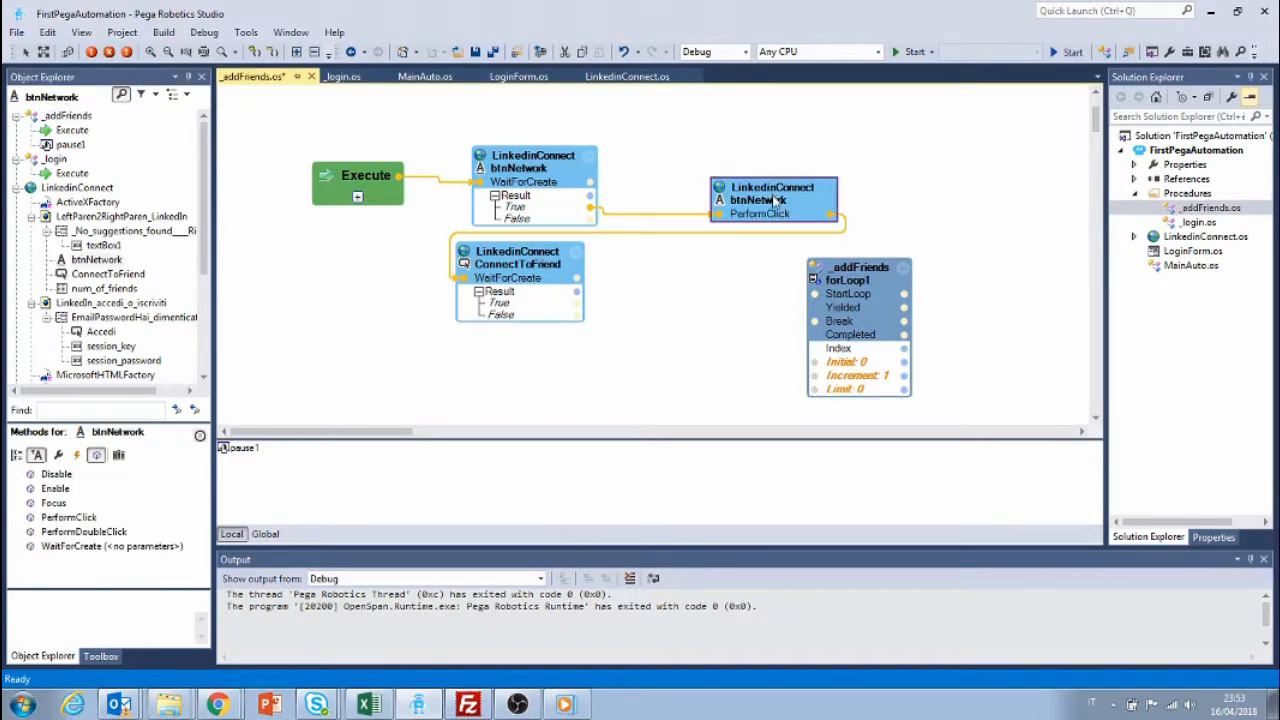
mouse_move(448, 272)
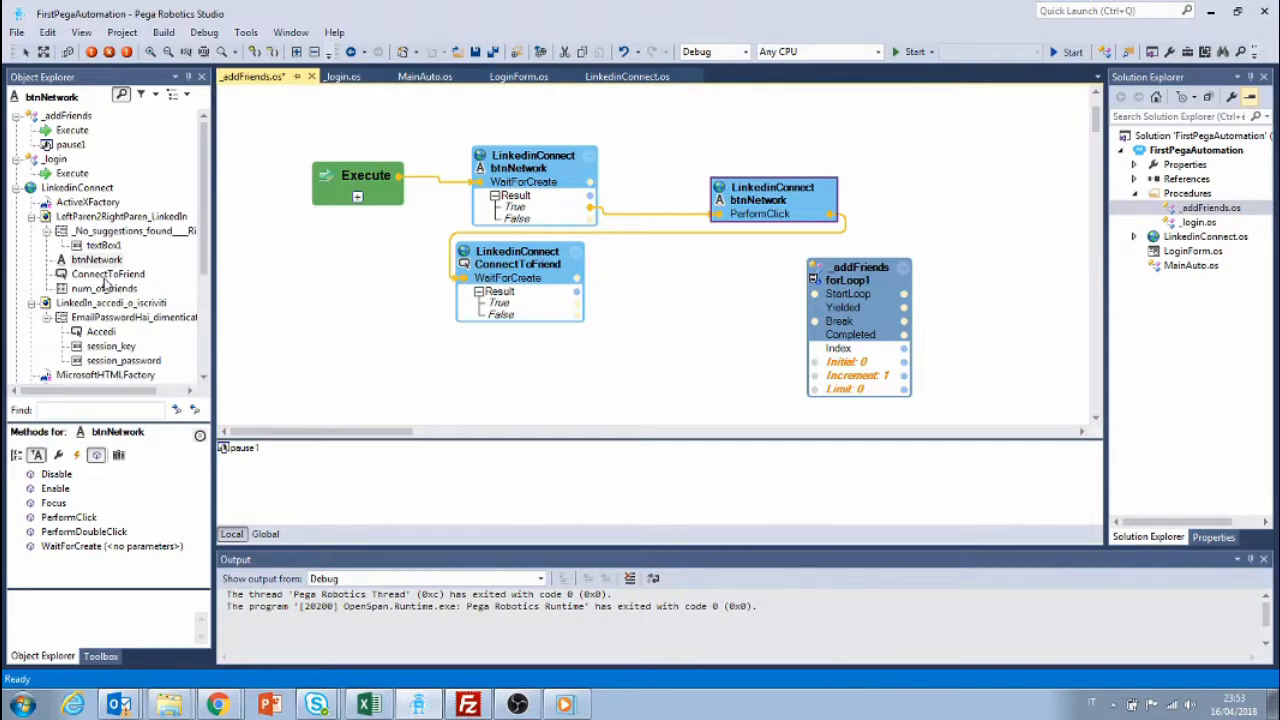
click(108, 274)
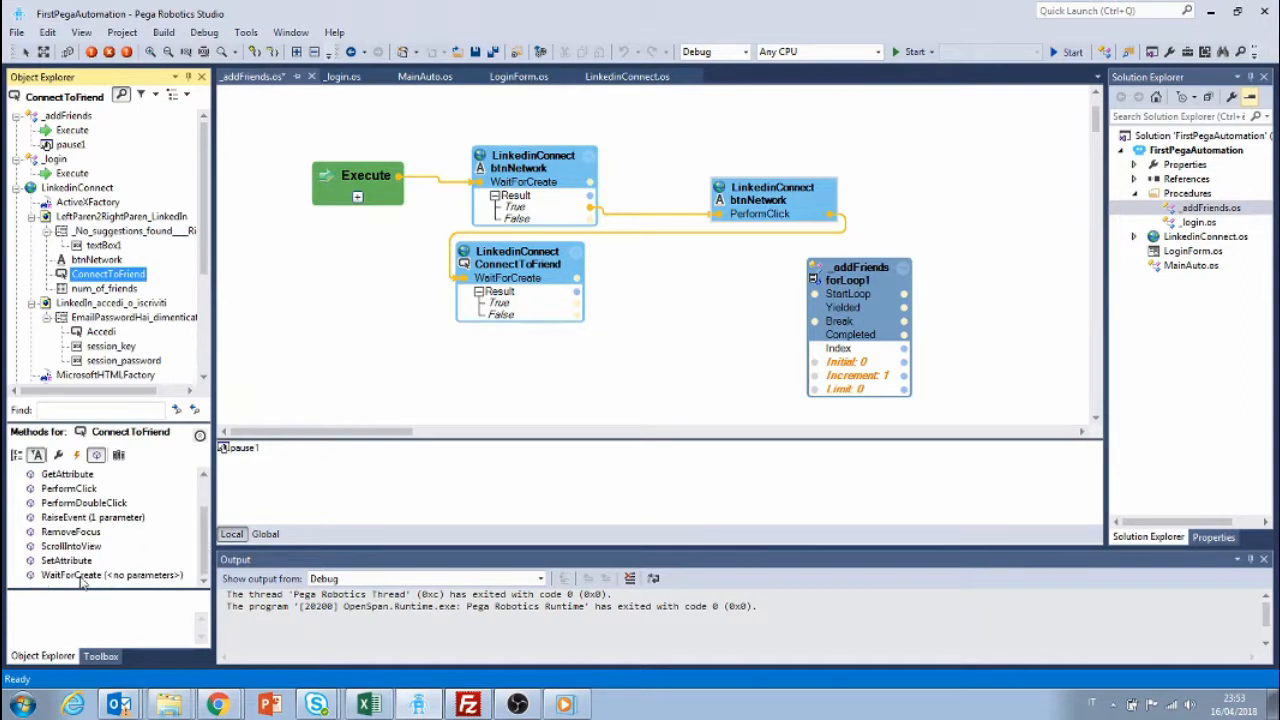
click(68, 488)
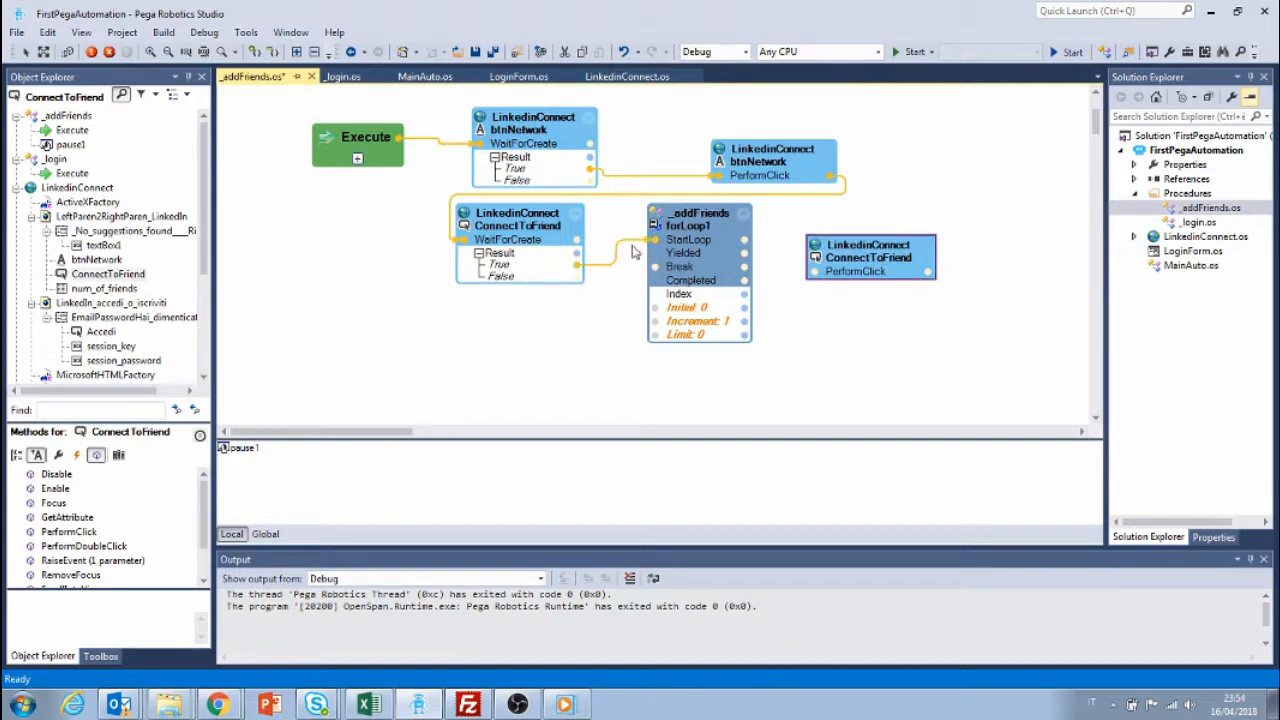
mouse_move(662, 256)
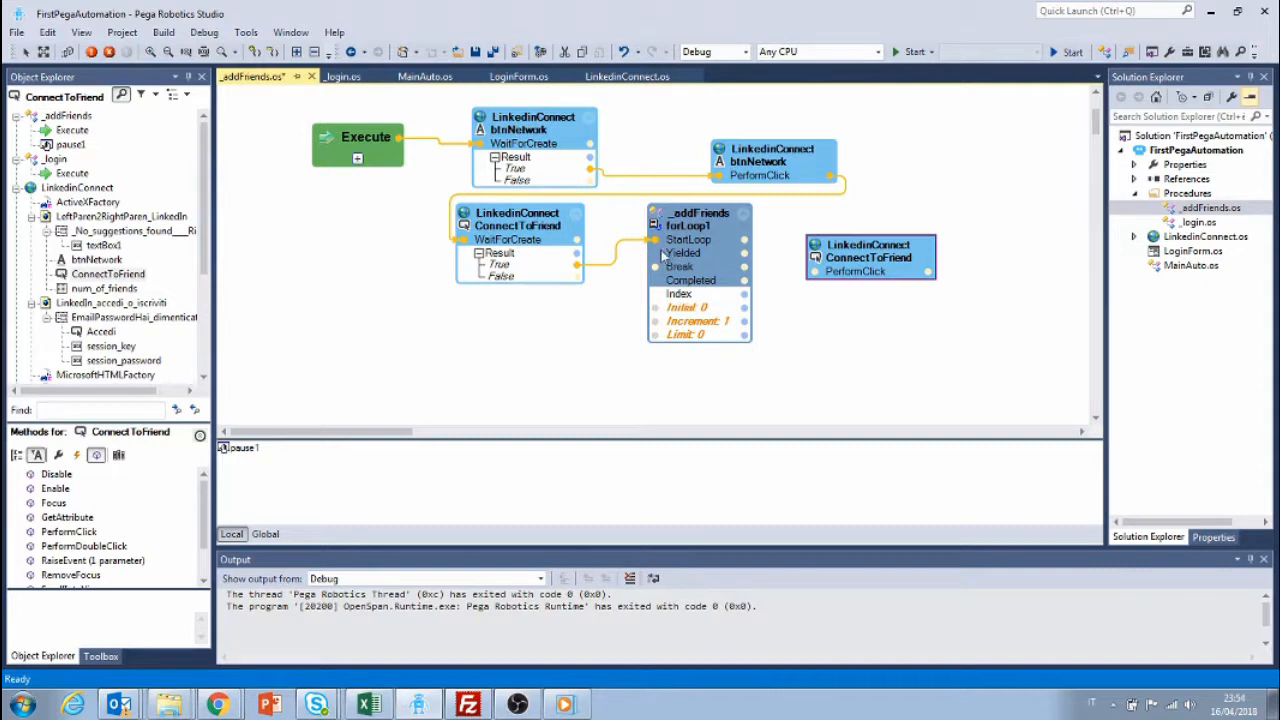
mouse_move(684, 262)
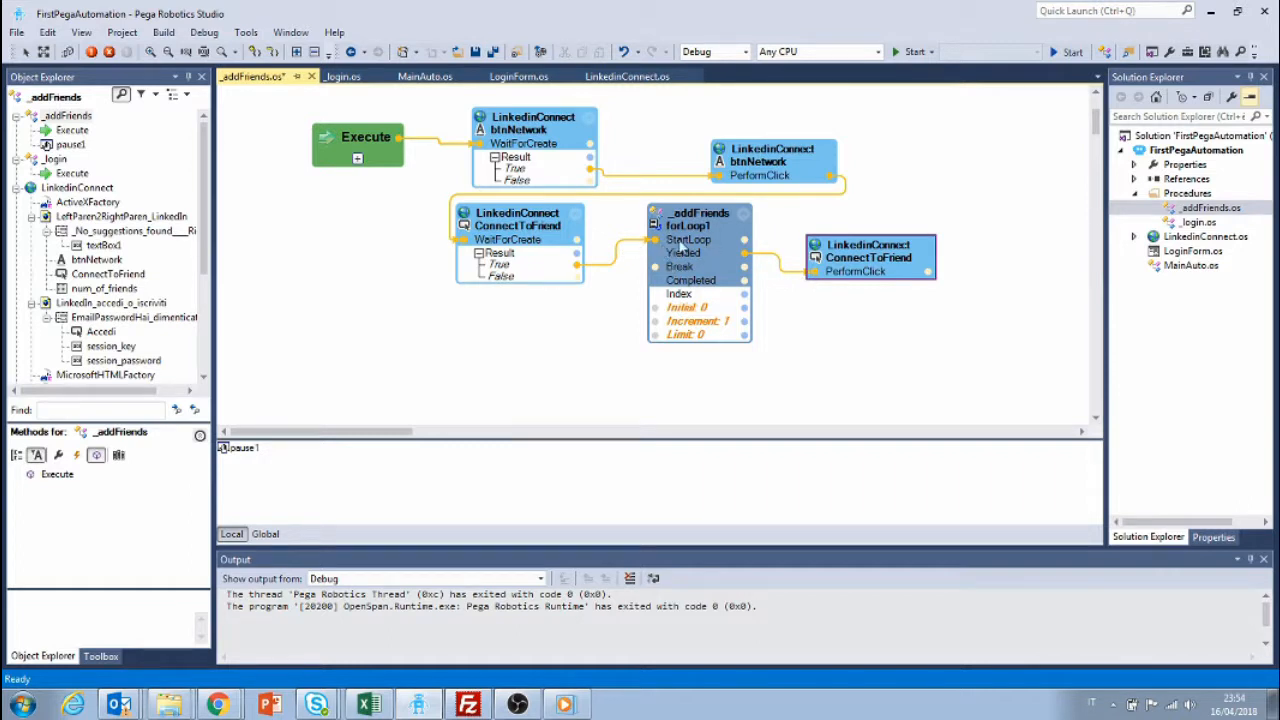
mouse_move(836, 280)
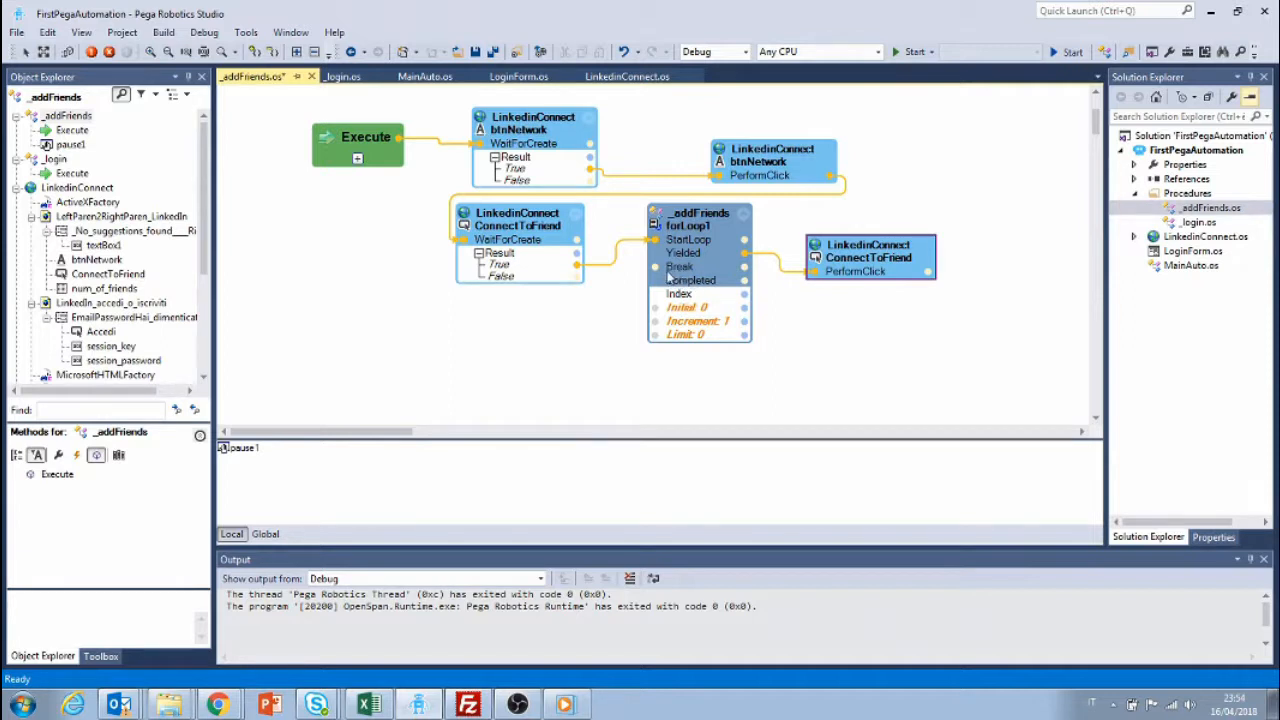
mouse_move(850, 314)
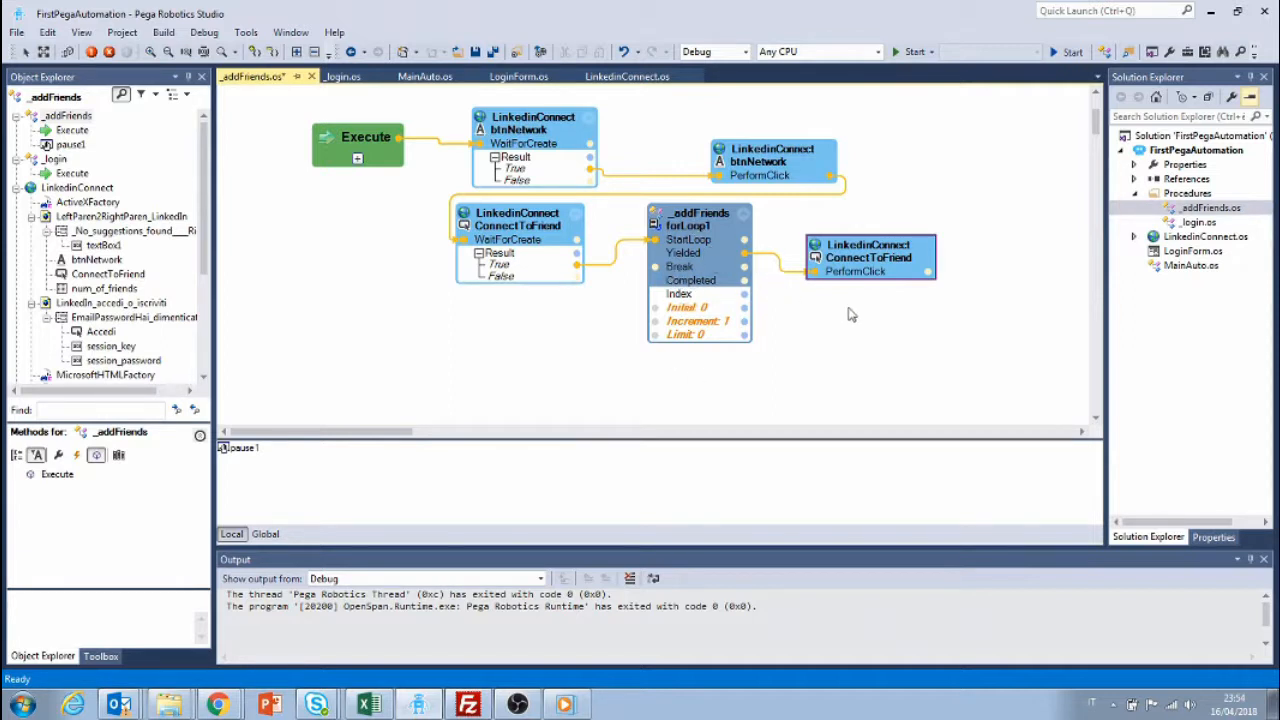
mouse_move(748, 292)
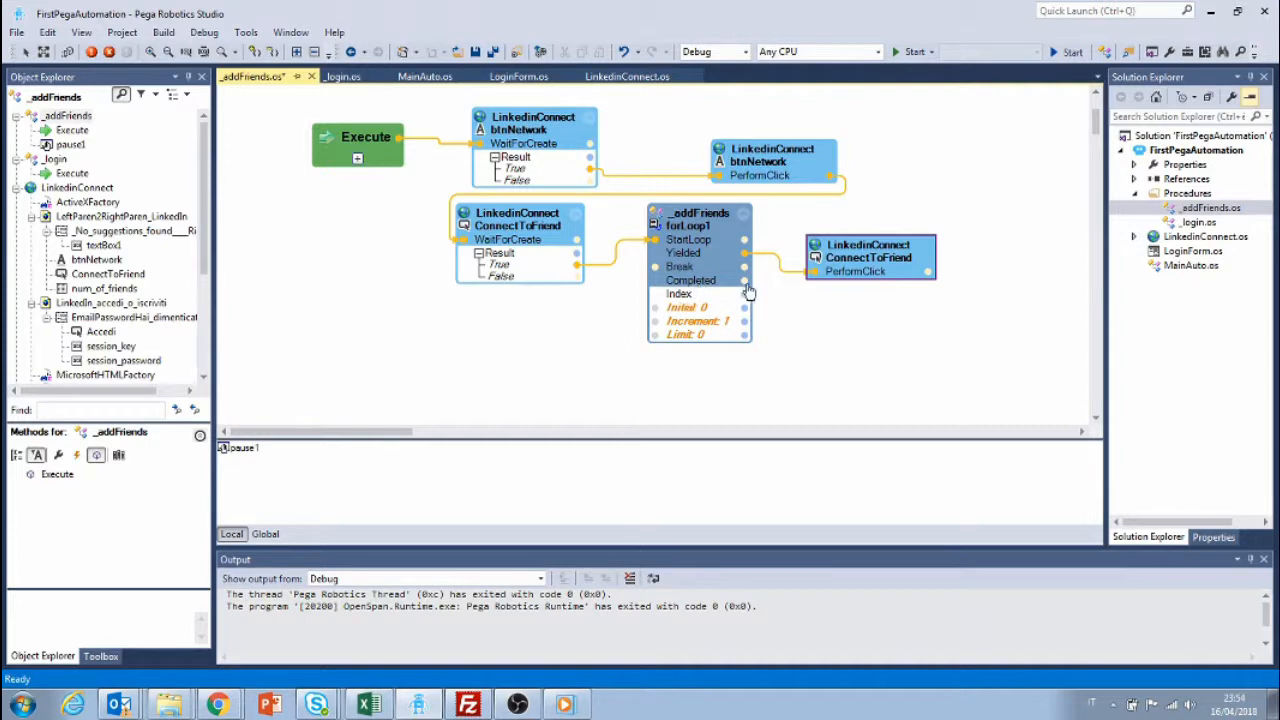
mouse_move(896, 264)
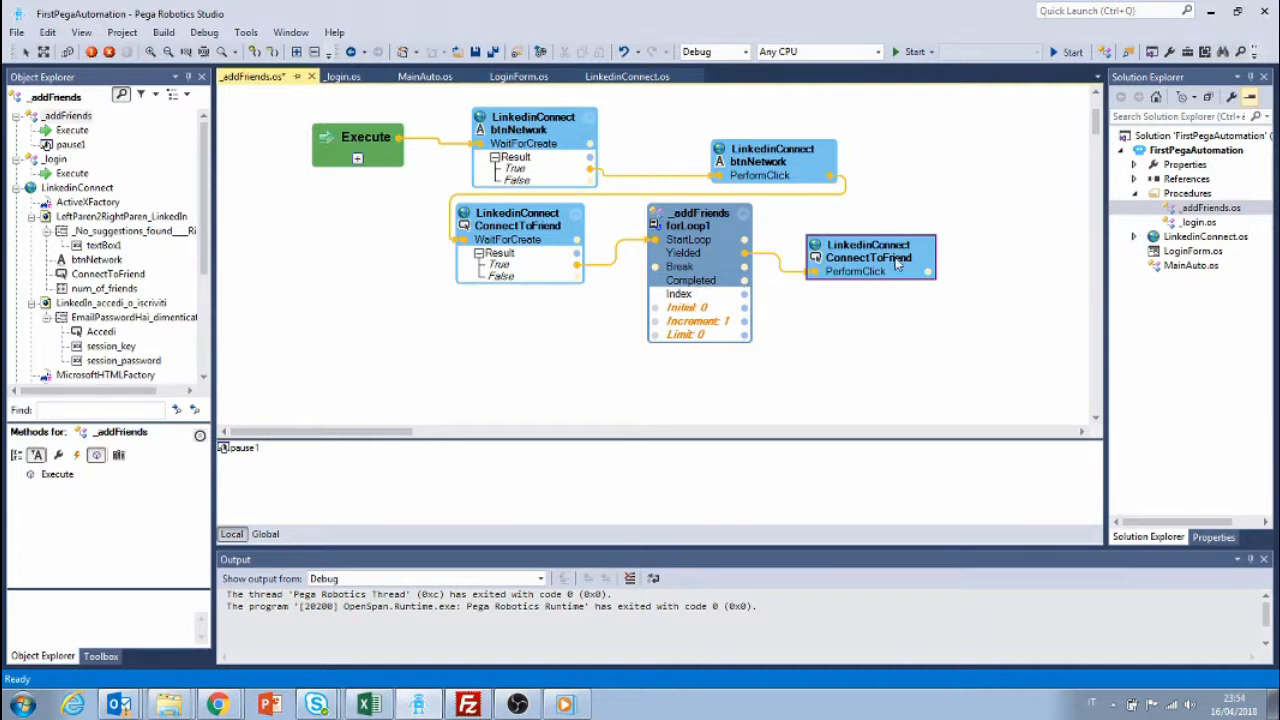
mouse_move(976, 228)
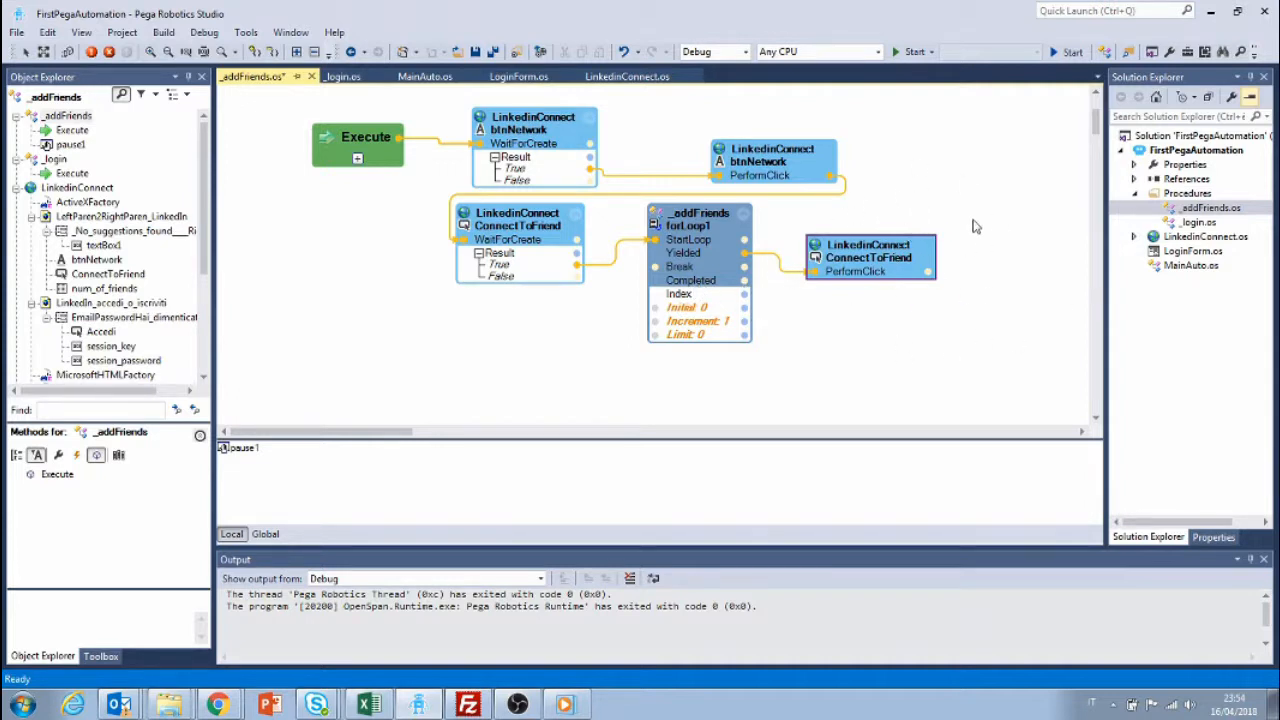
mouse_move(912, 324)
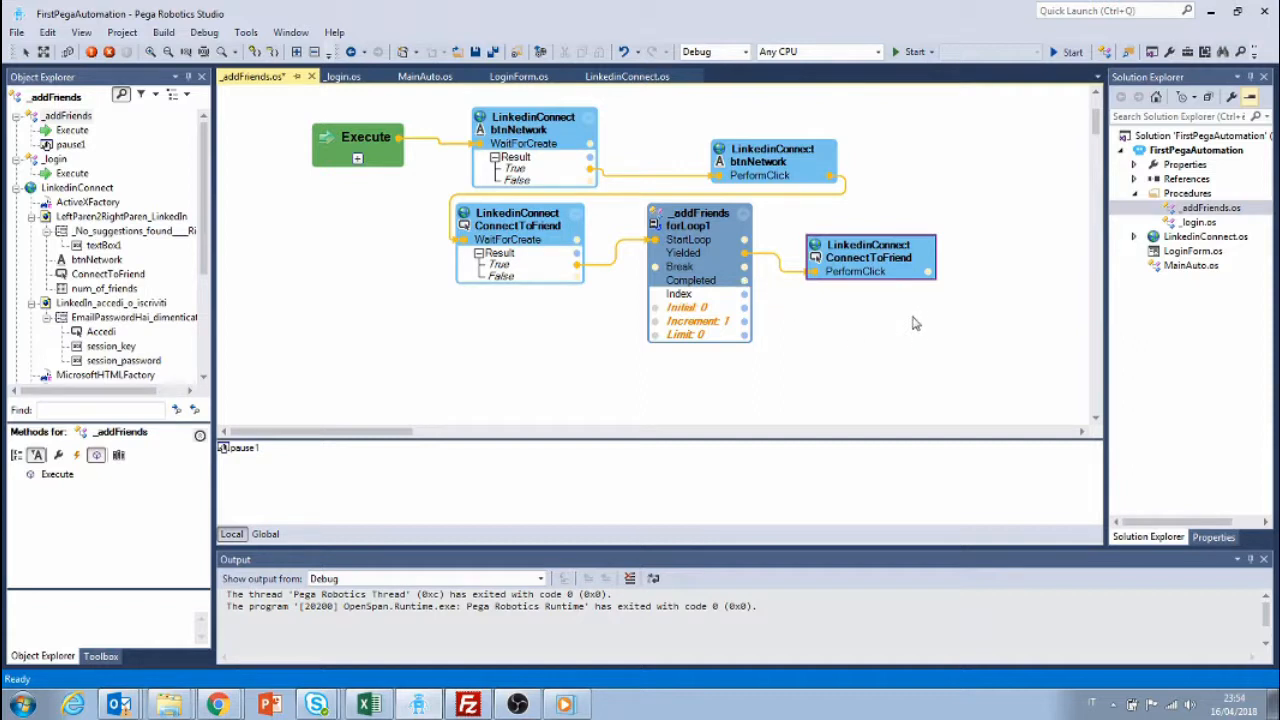
mouse_move(660, 310)
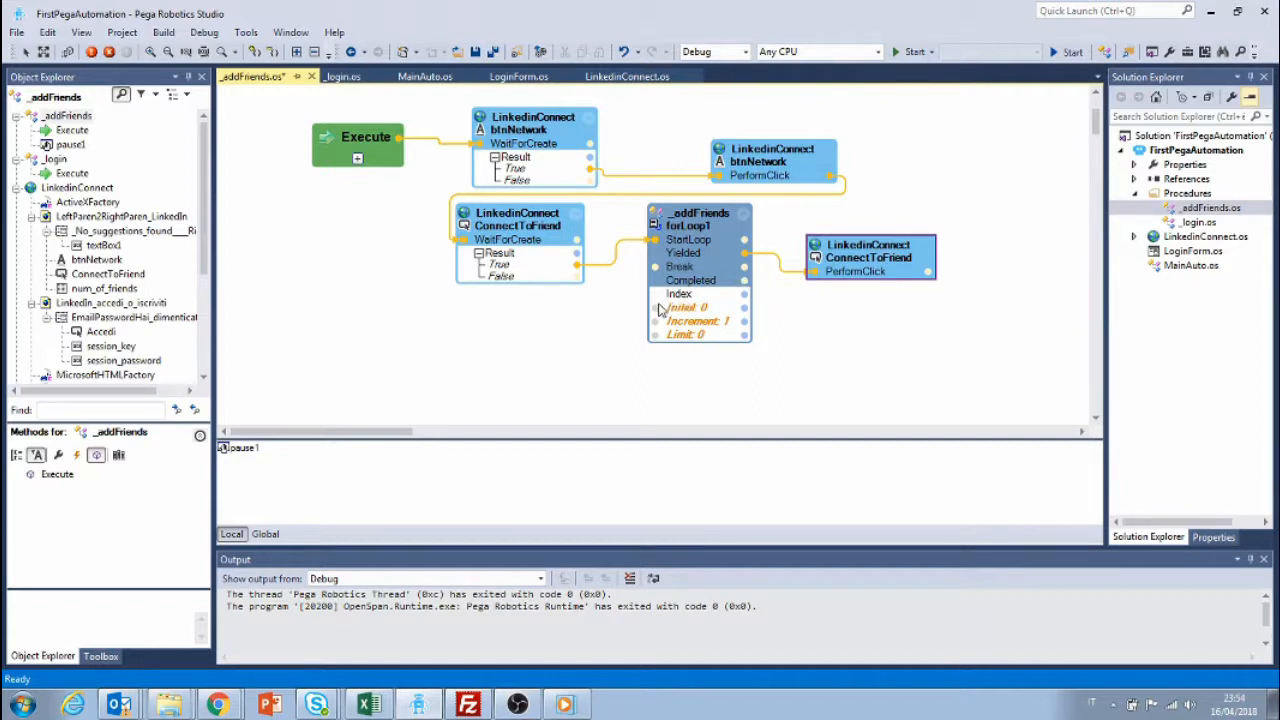
mouse_move(704, 300)
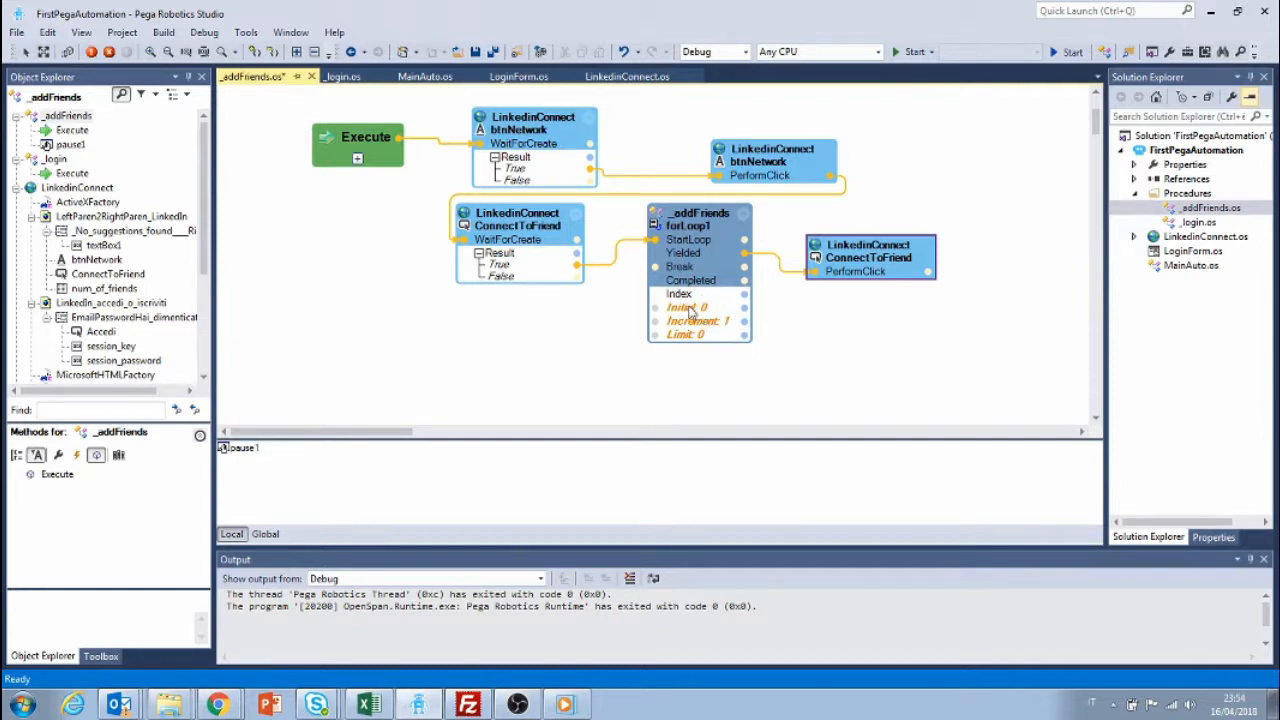
mouse_move(728, 336)
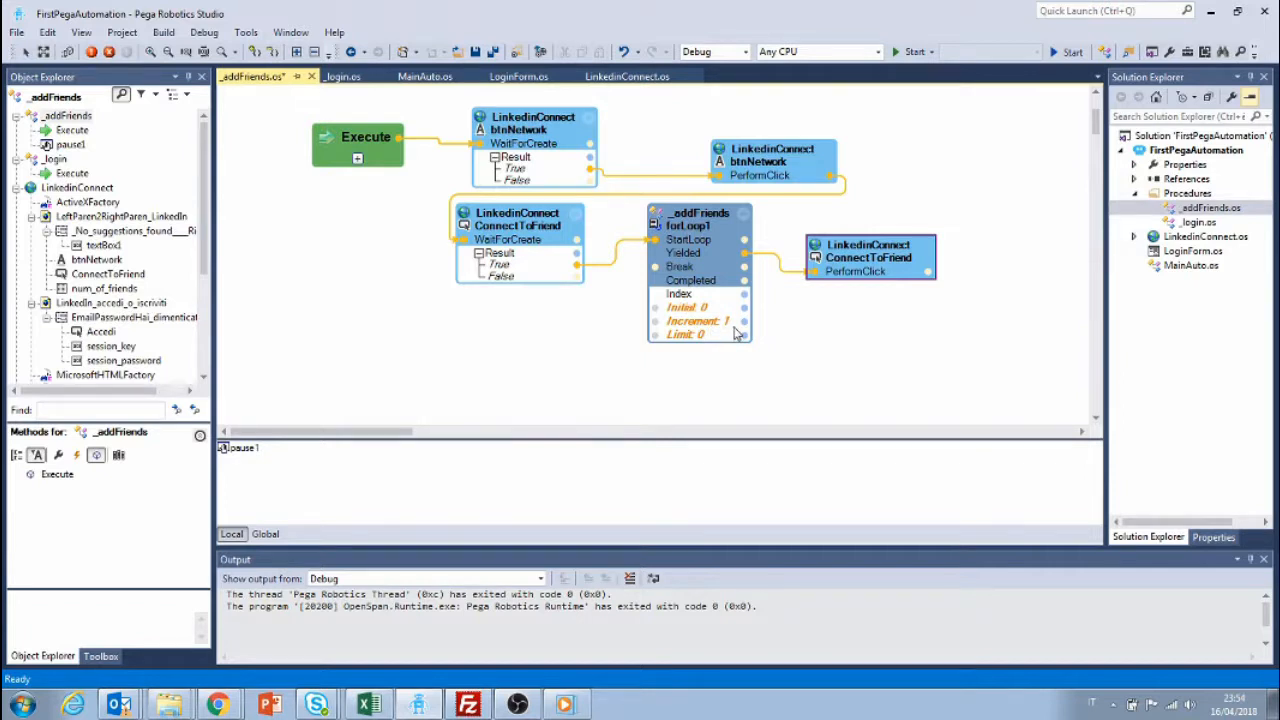
mouse_move(684, 348)
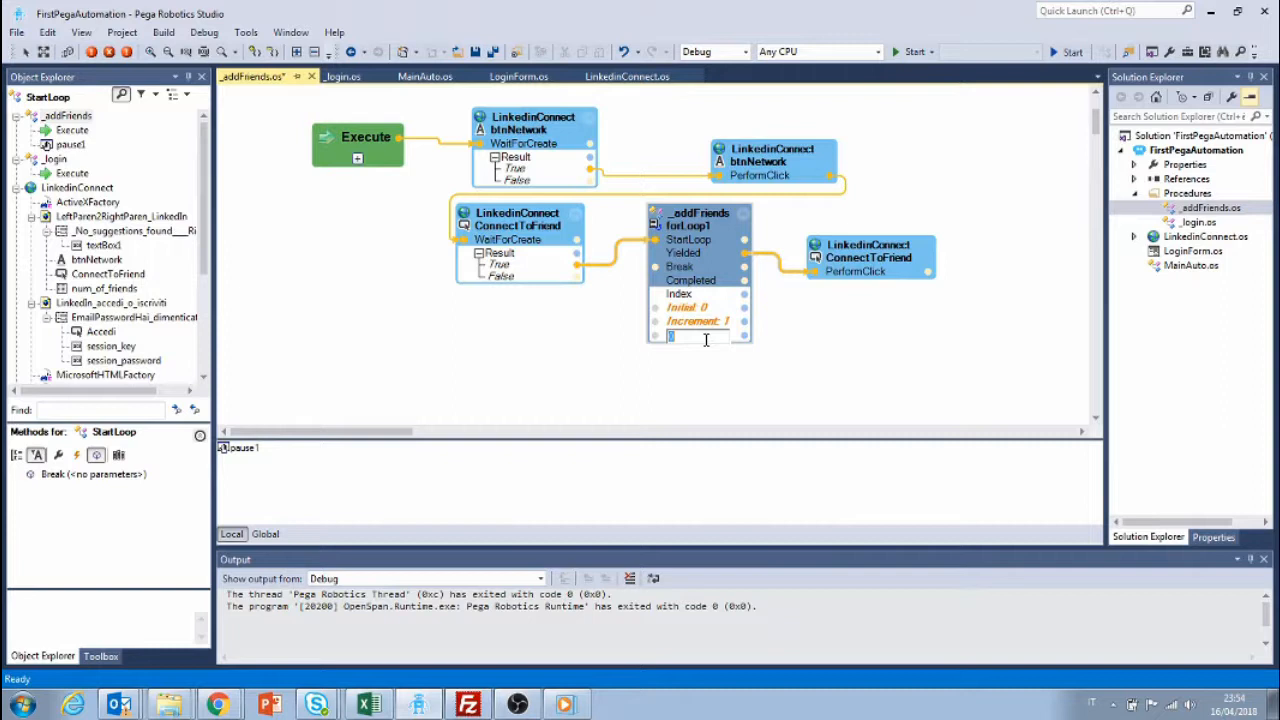
Set the forLoop1 limit to 5 so the invite click repeats five times
text(5)
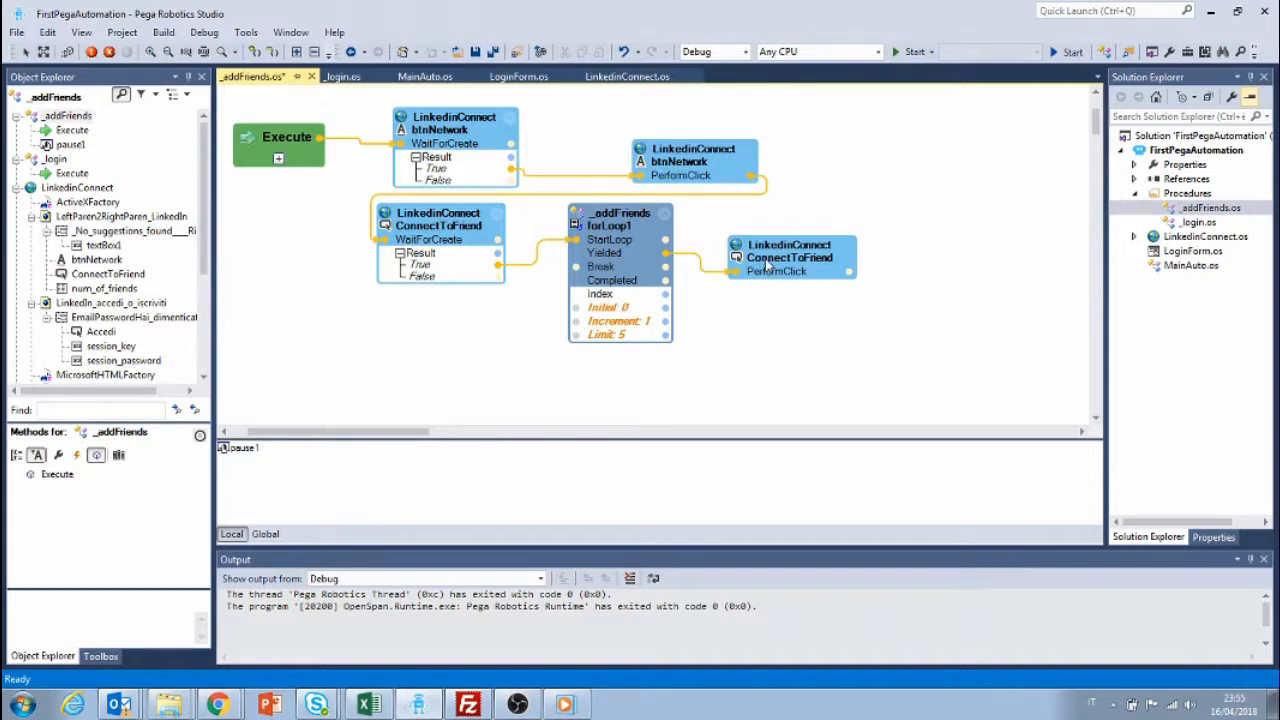
mouse_move(644, 348)
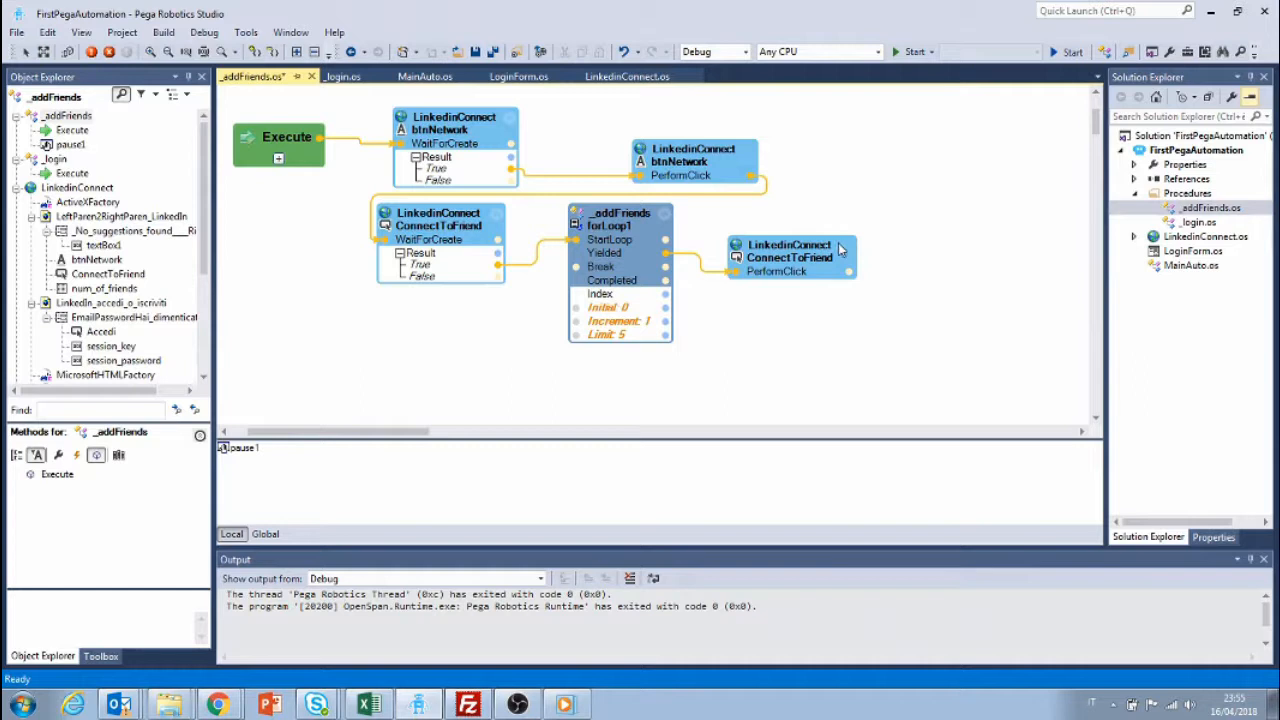
mouse_move(840, 280)
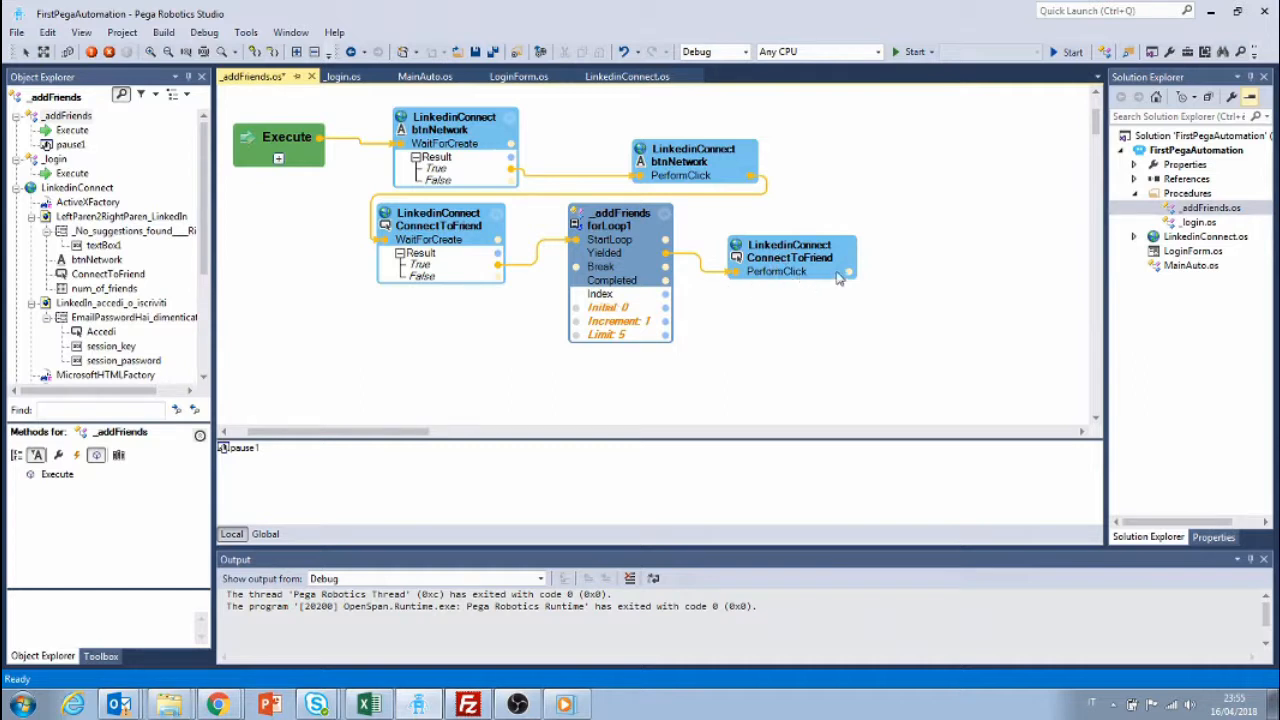
mouse_move(840, 280)
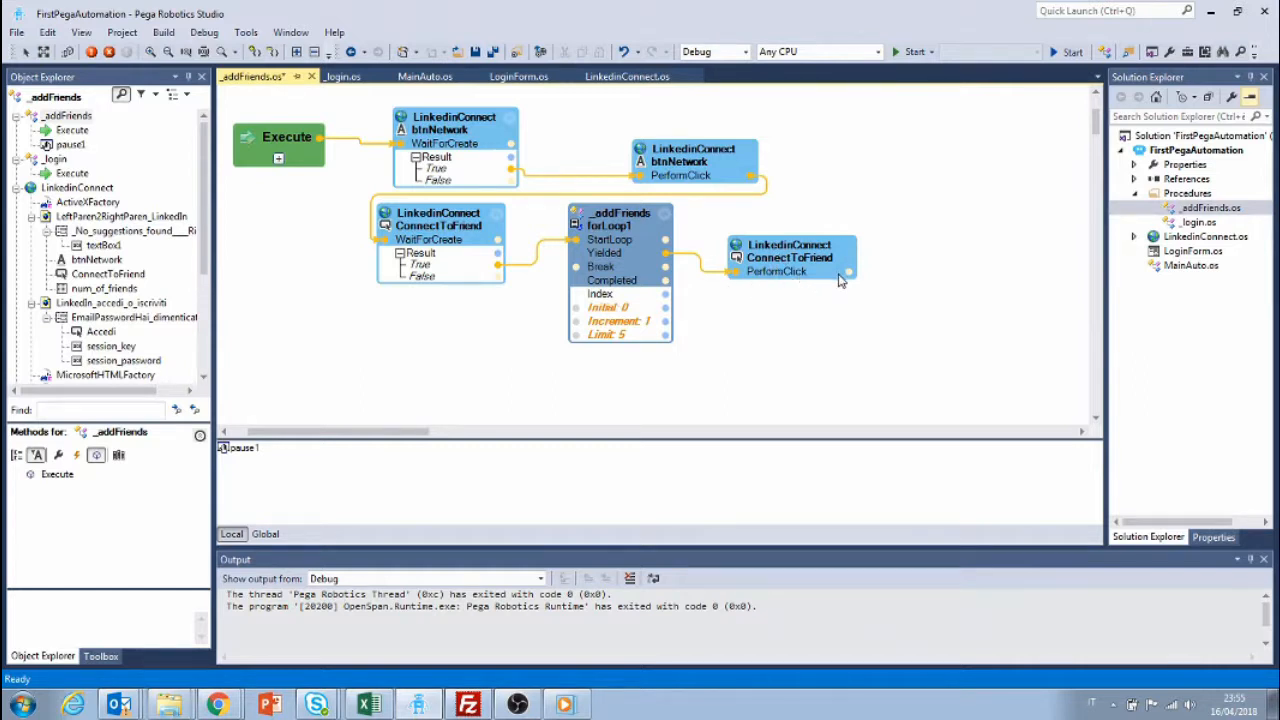
mouse_move(910, 268)
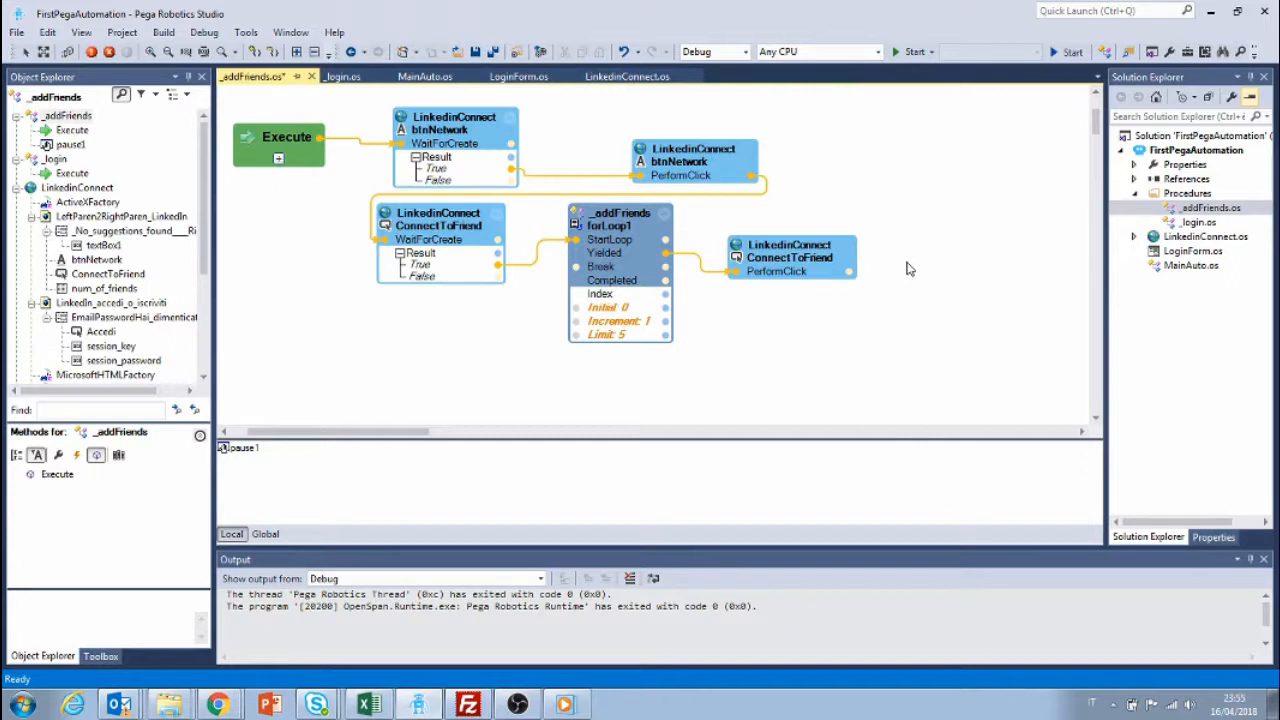
Add a Pause step sleeping 1000 ms after the ConnectToFriend click
right_click(908, 268)
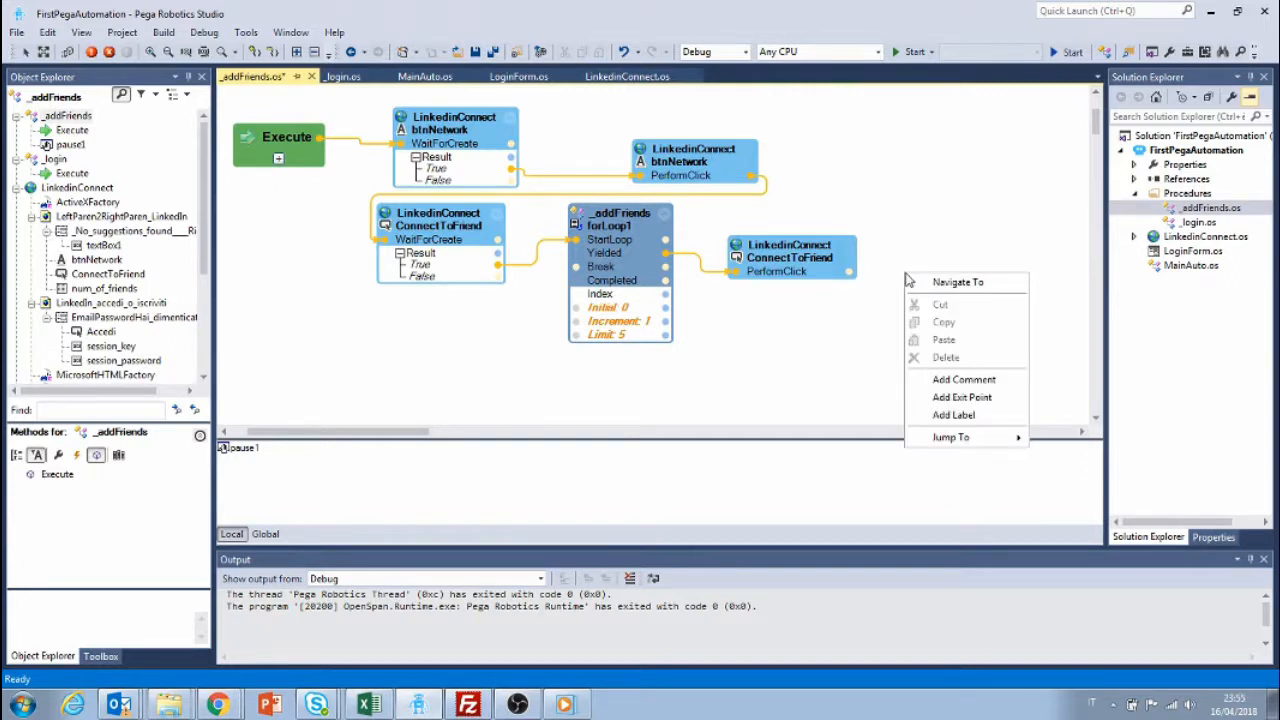
click(100, 656)
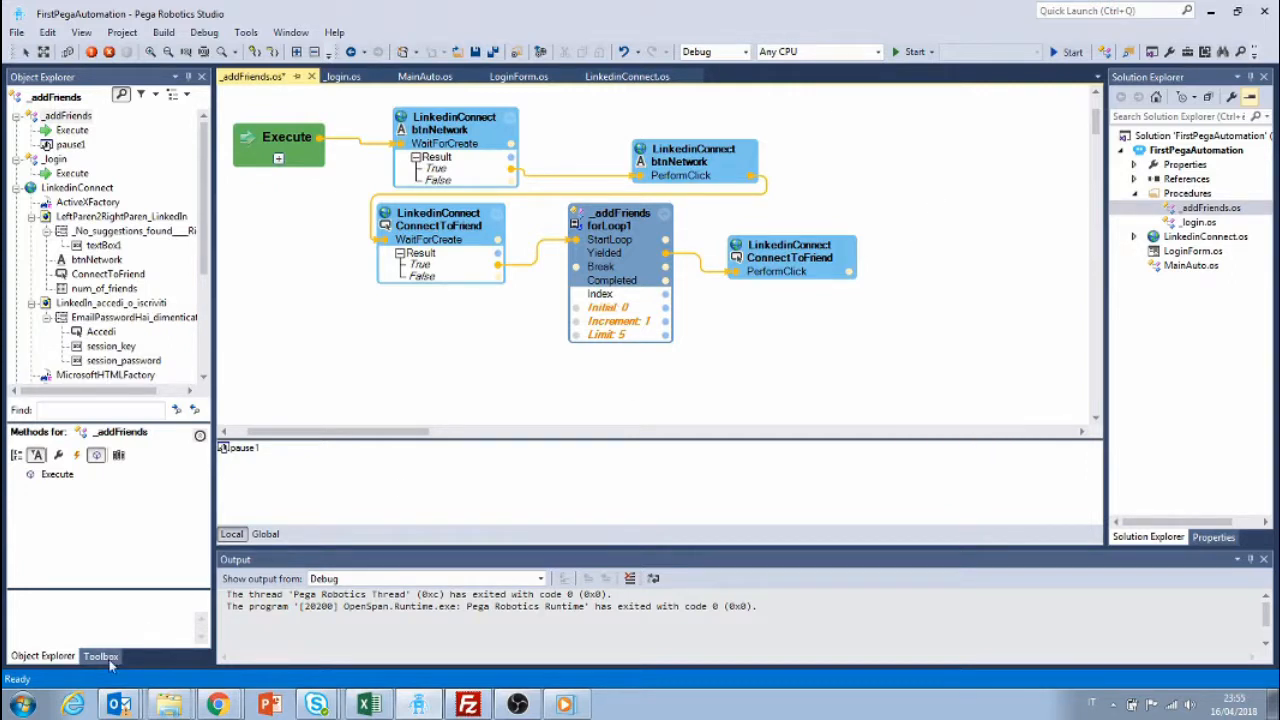
click(100, 656)
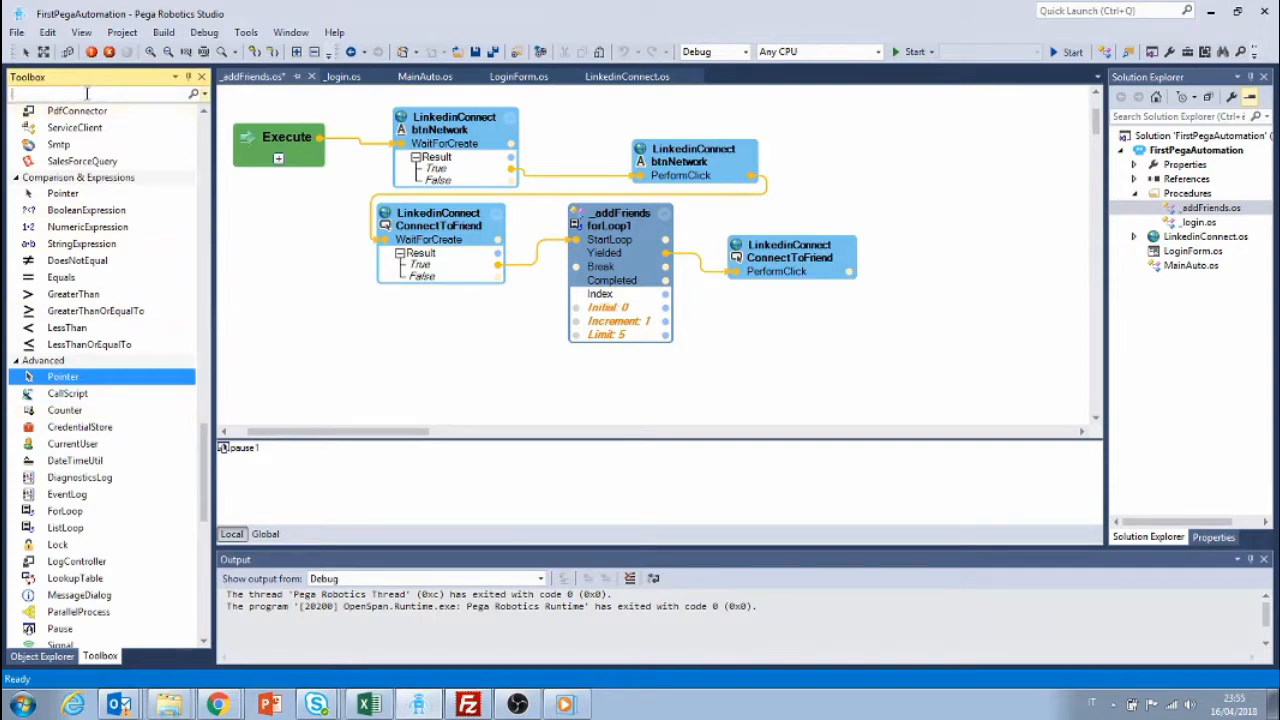
text(PAUSE)
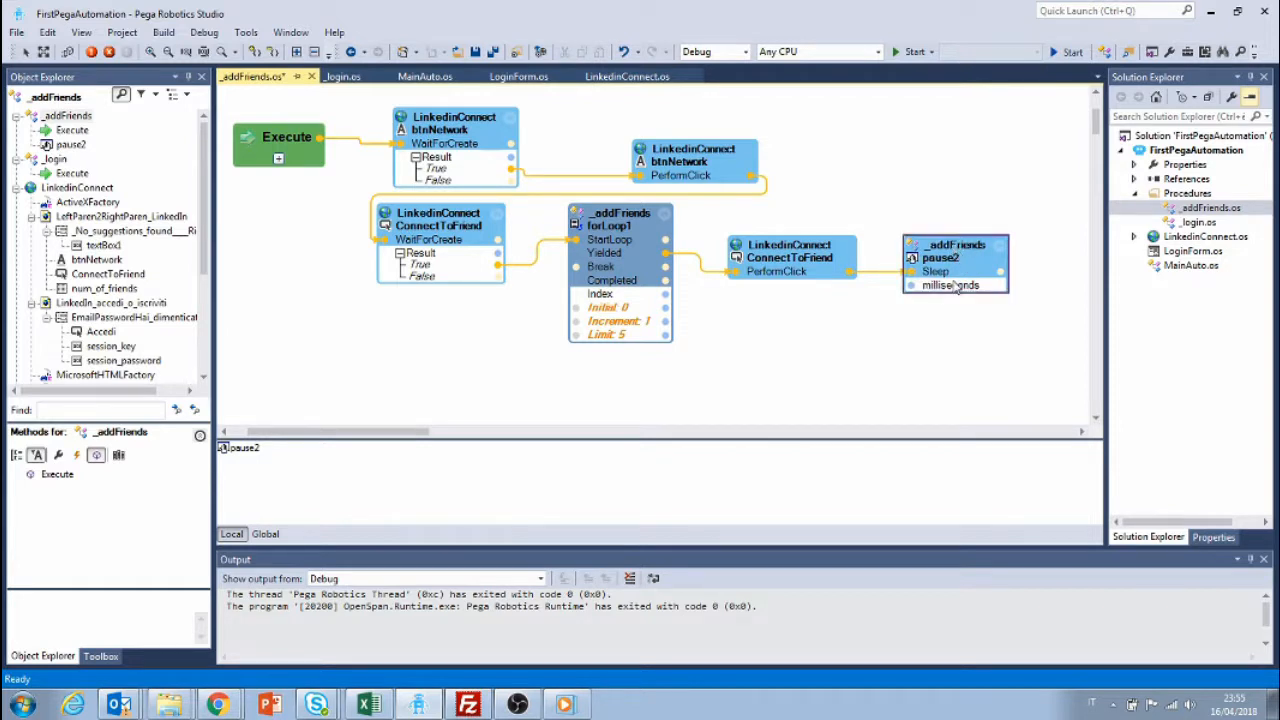
text(1000)
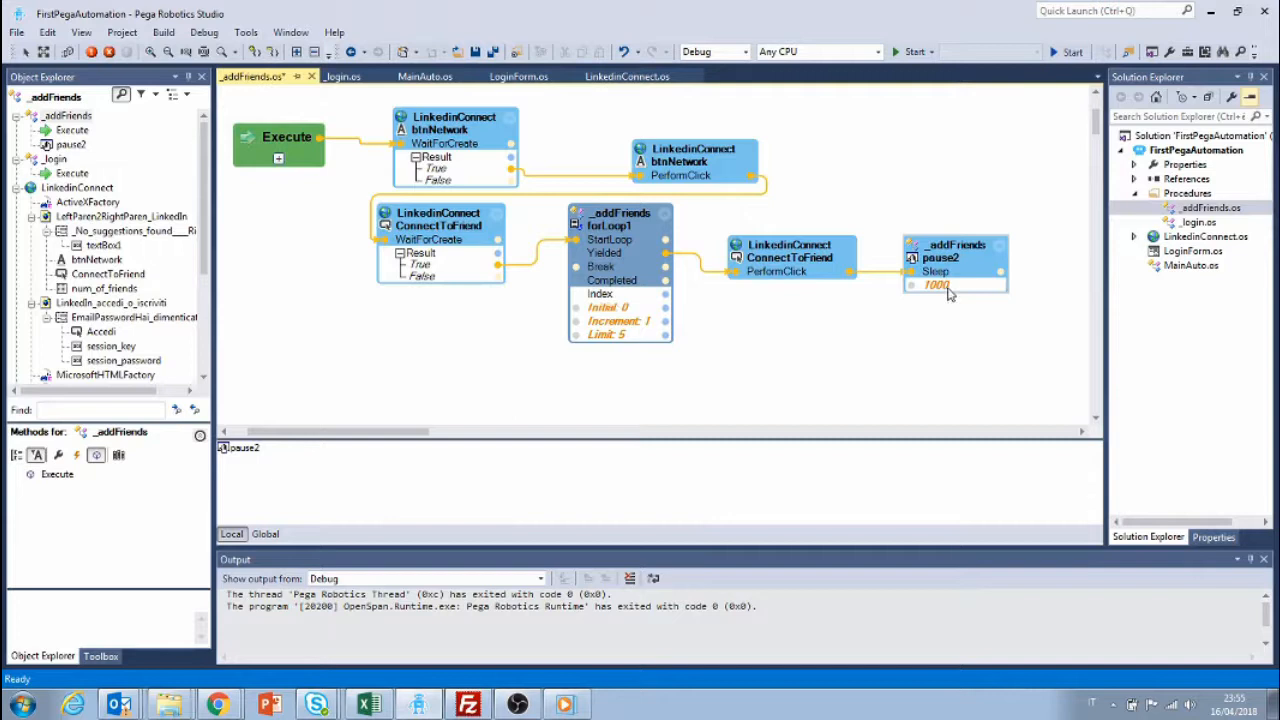
mouse_move(944, 304)
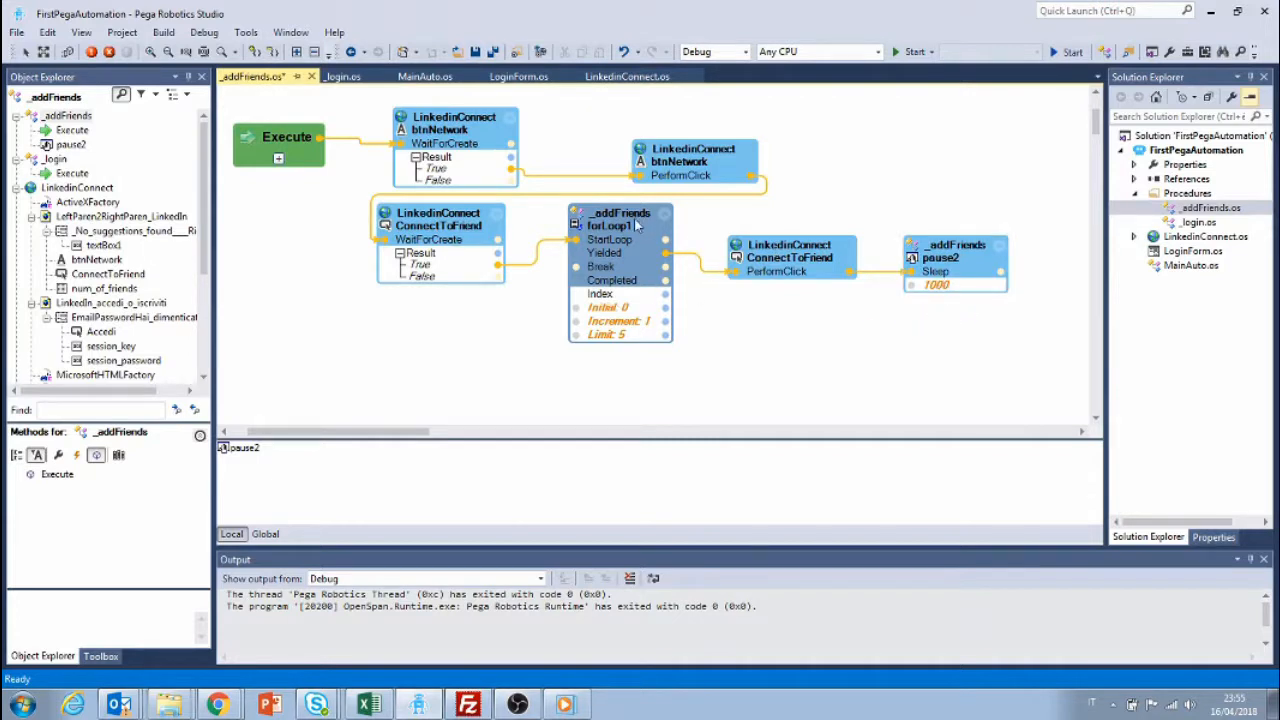
mouse_move(1084, 280)
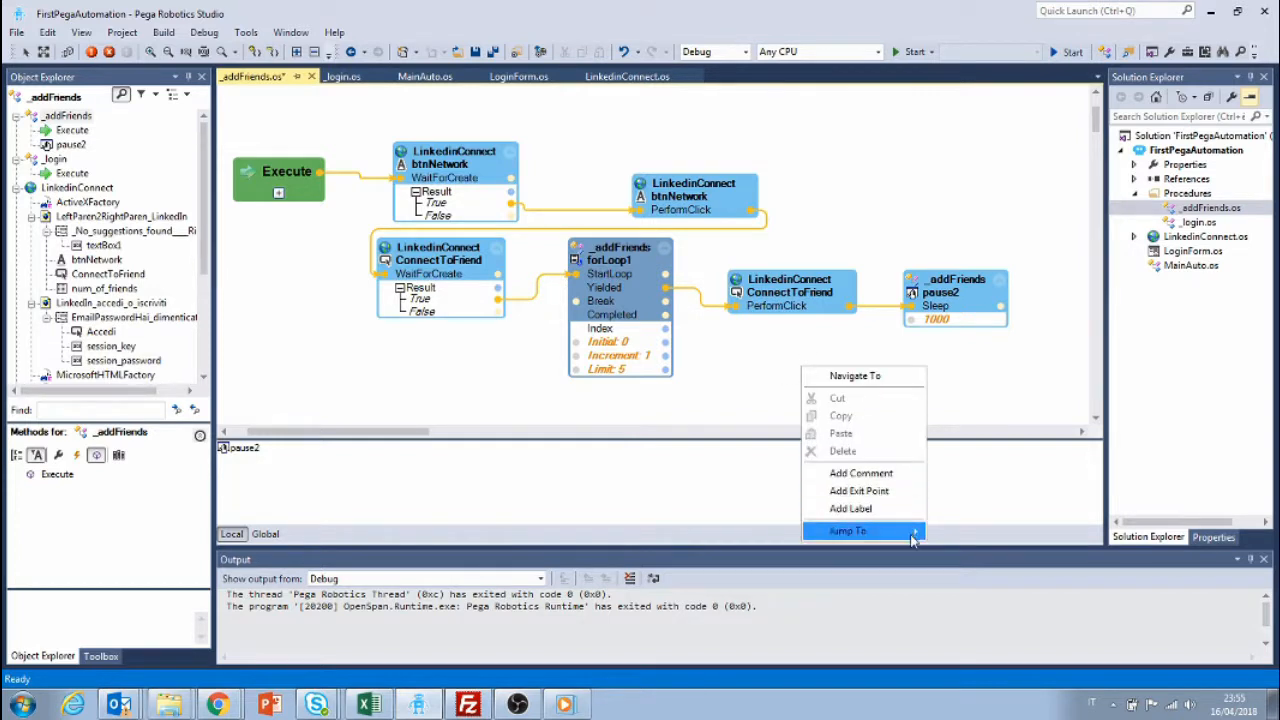
Add Jump To Success for the loop's Completed and Jump To Failure for the wait's False result
click(848, 530)
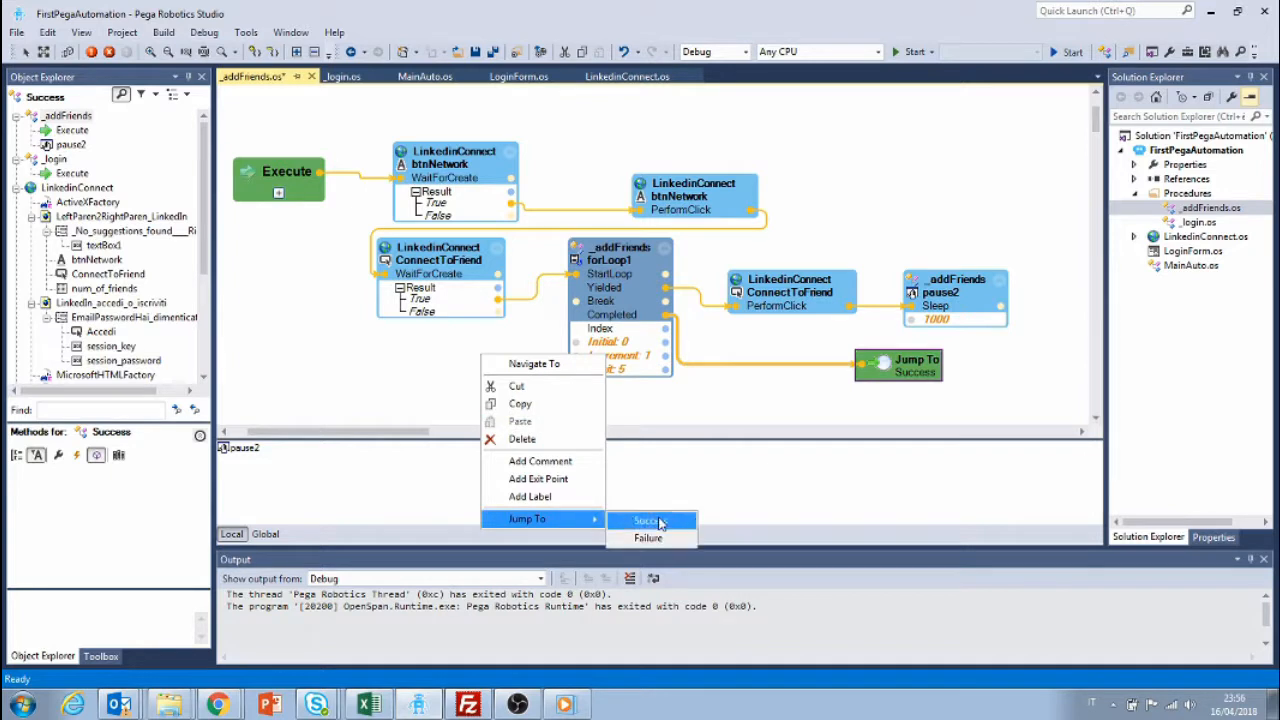
click(648, 538)
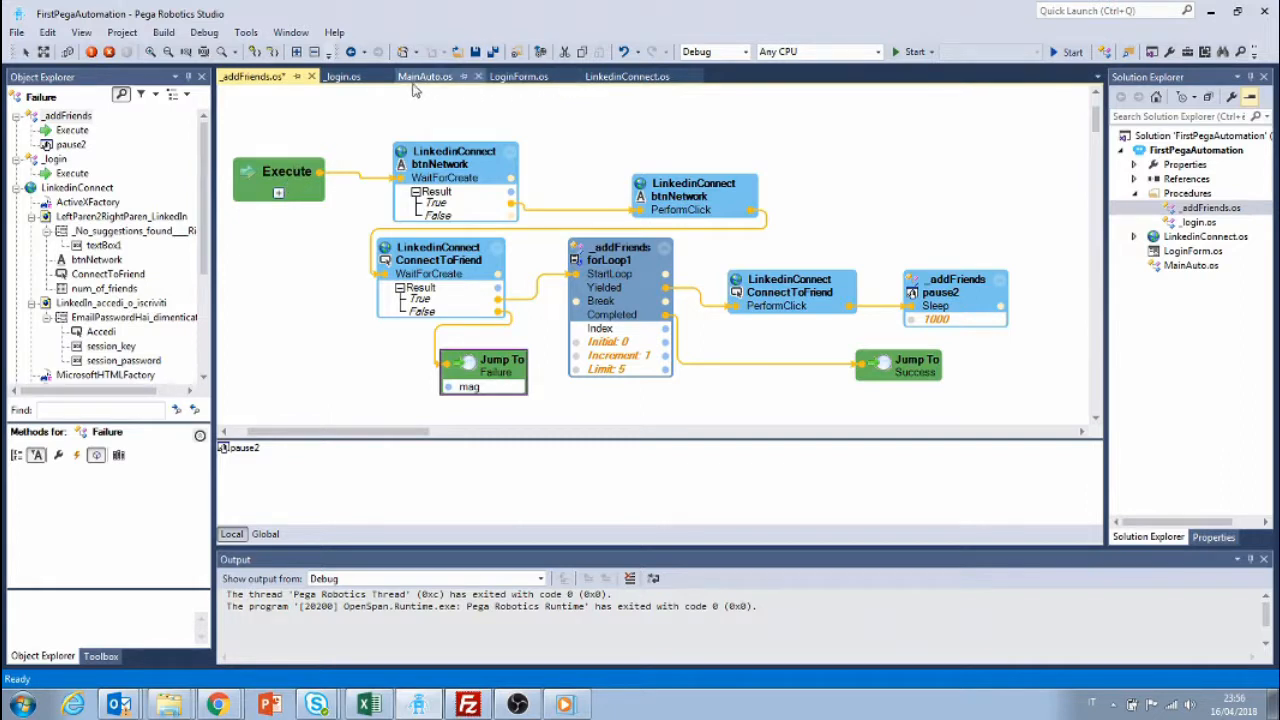
In MainAuto, remove the login form's button1 Click trigger
click(424, 76)
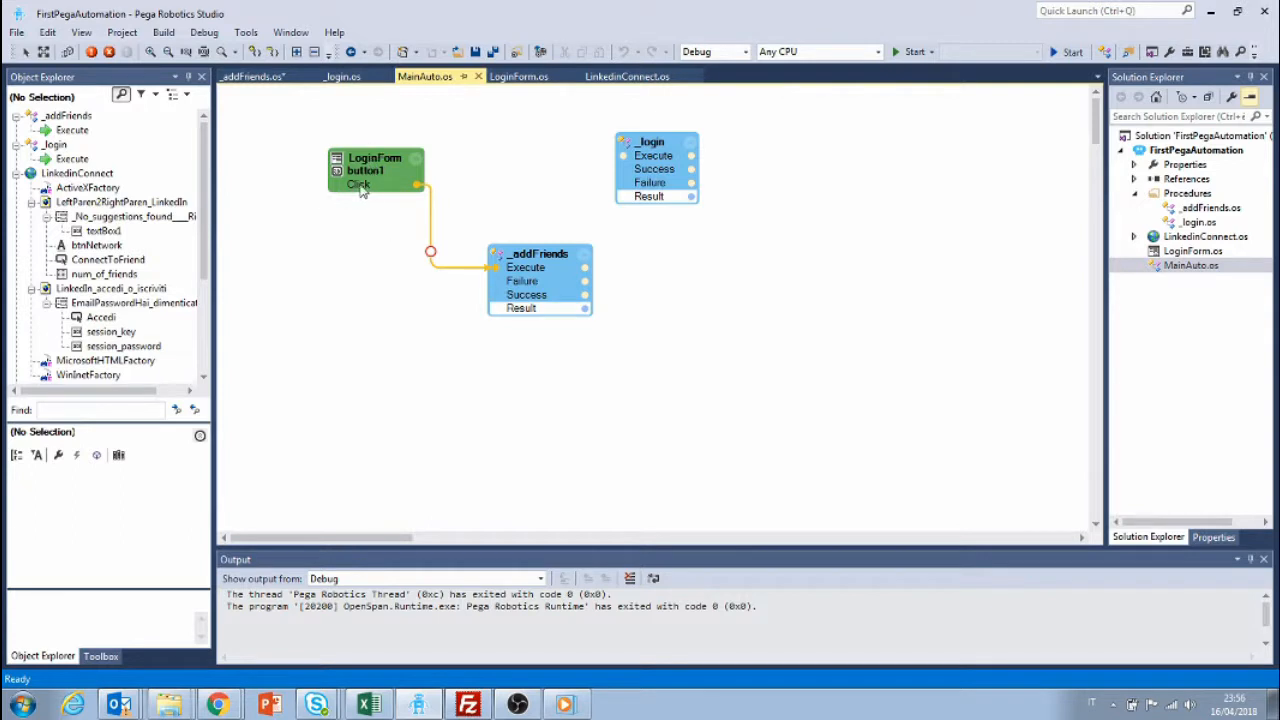
click(376, 170)
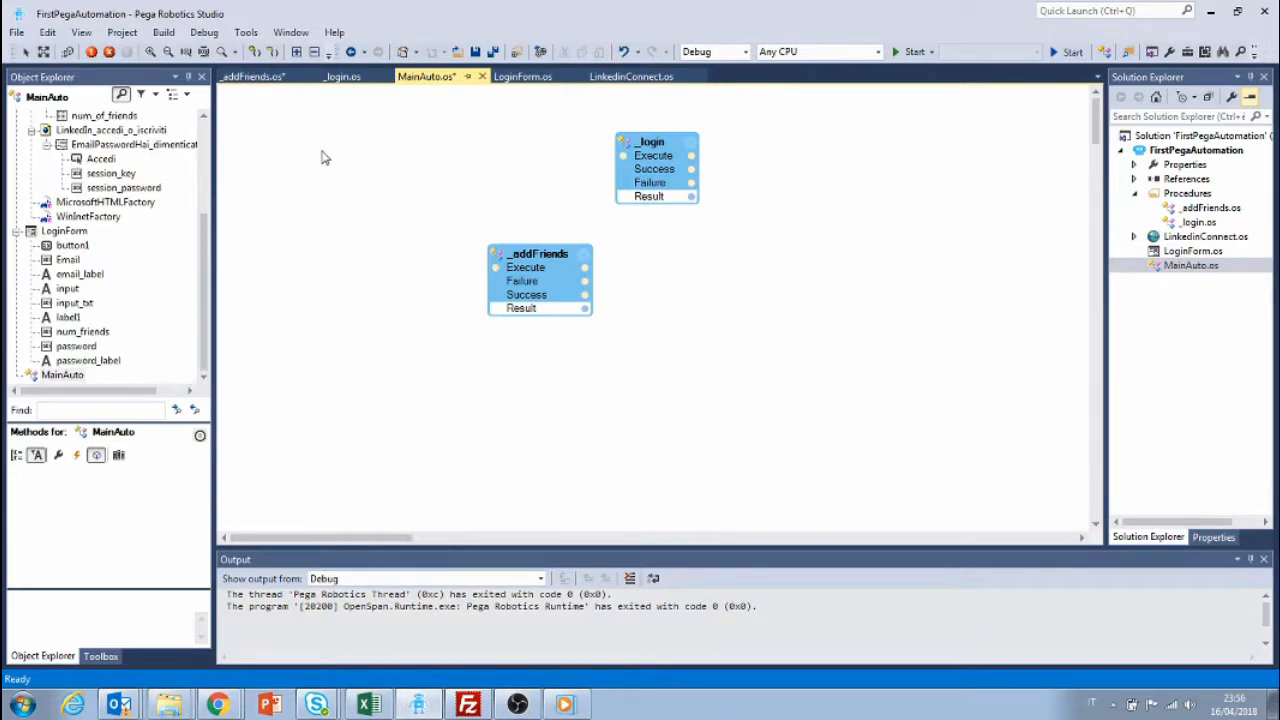
Add a RuntimeHost ProjectStarted event and link it to _addFriends Execute
click(100, 656)
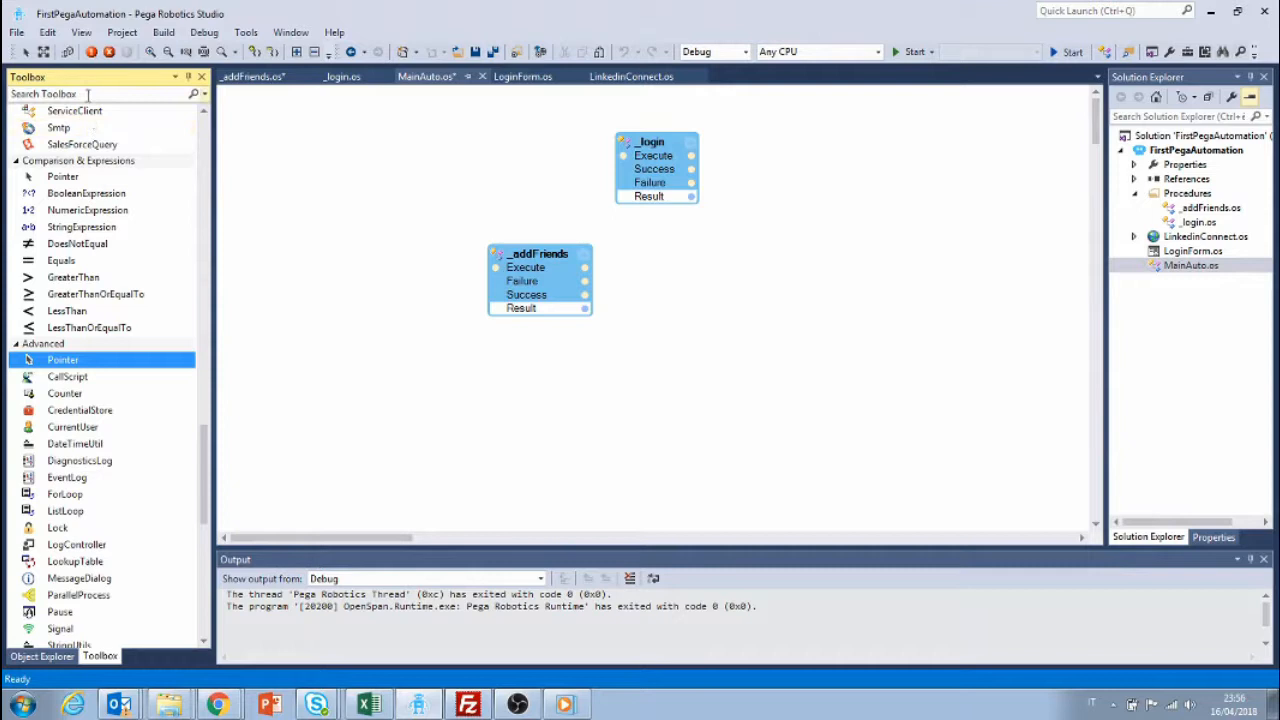
text(STAR)
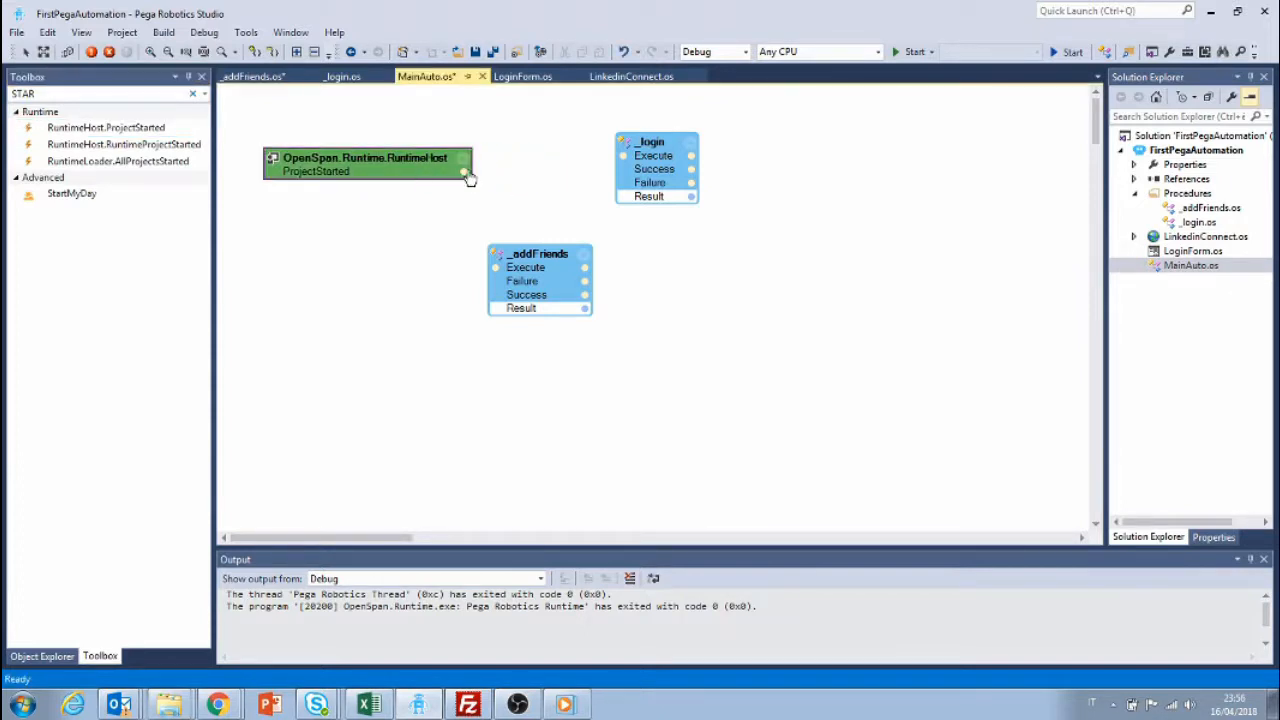
drag(464, 172, 484, 268)
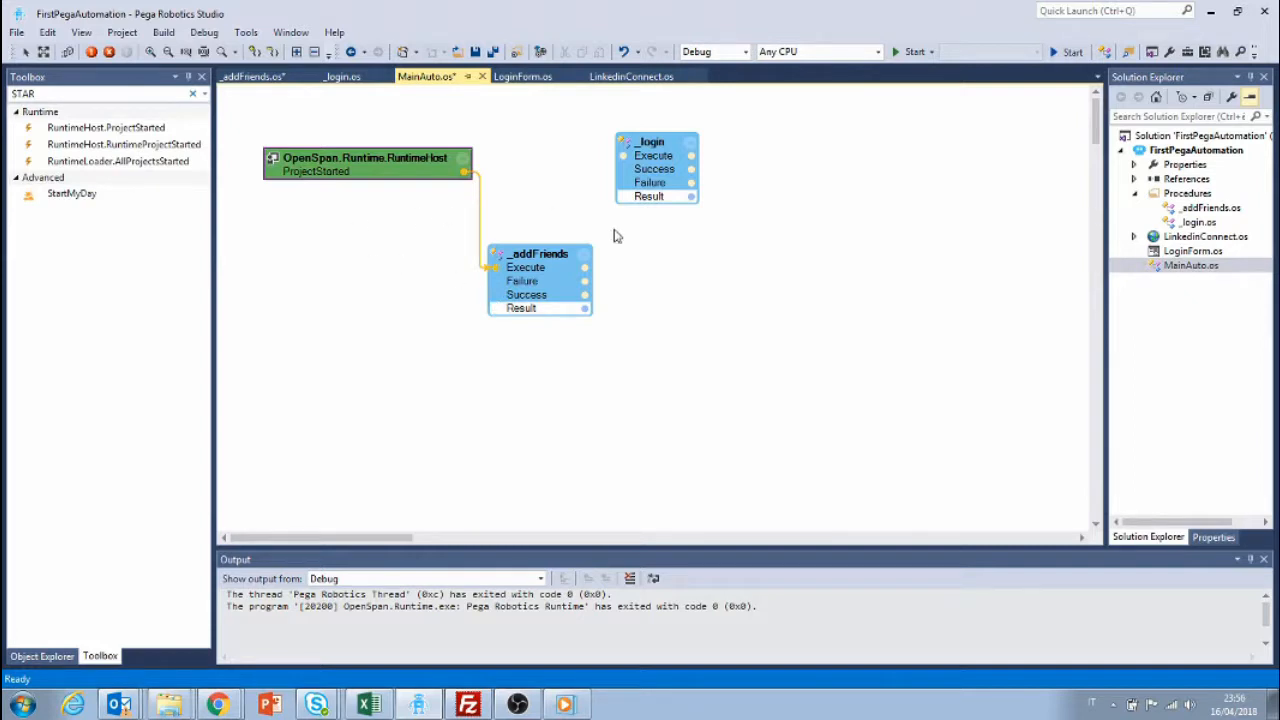
mouse_move(856, 74)
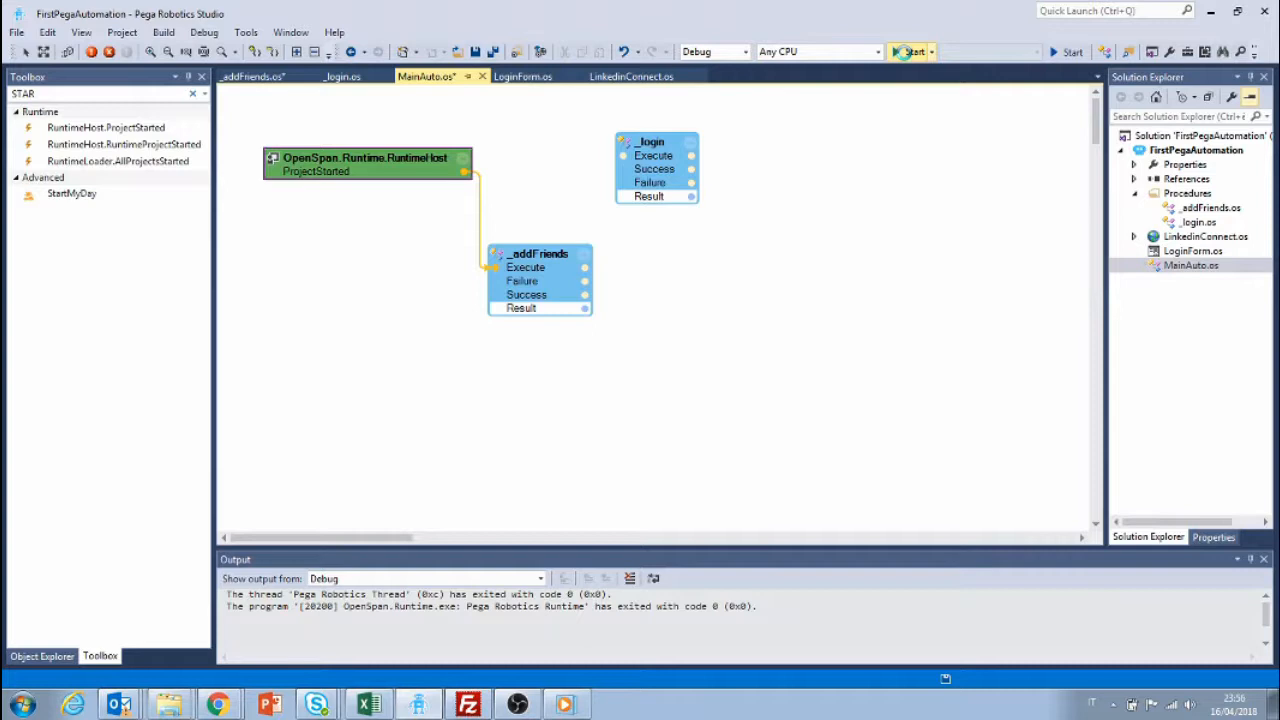
Start the FirstPegaAutomation build and run it in the debugger up to the breakpoint
click(912, 52)
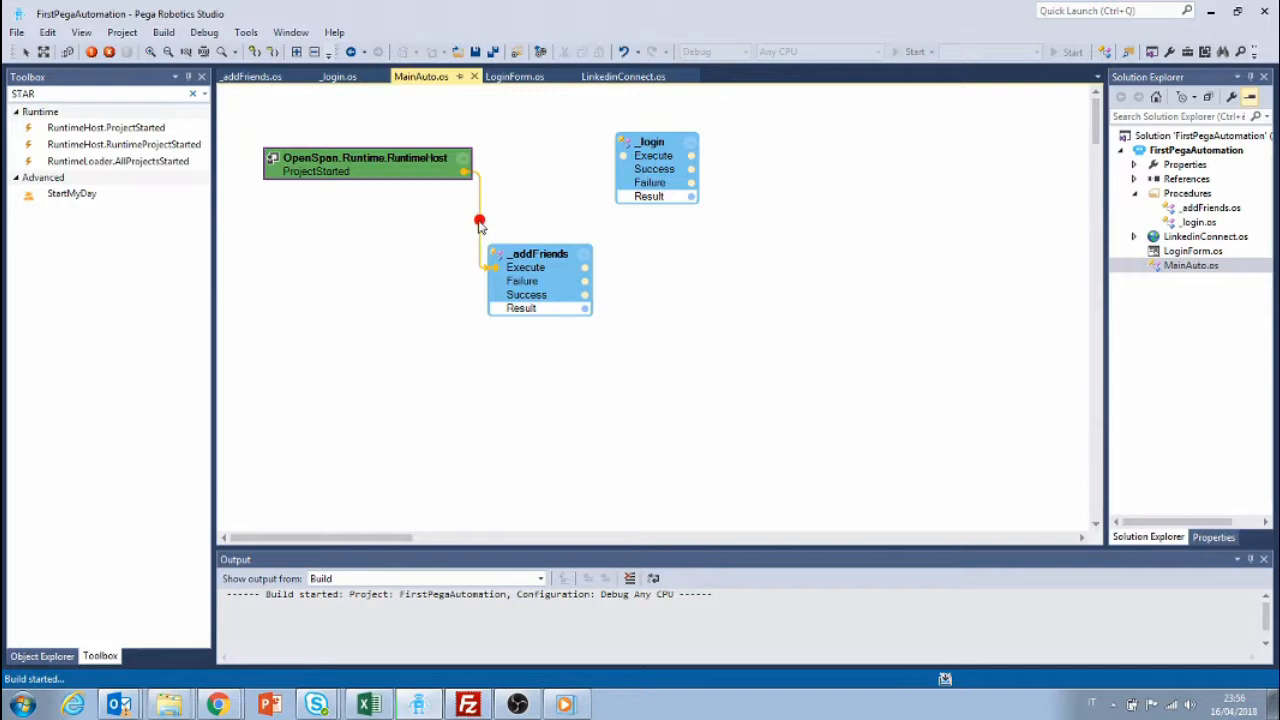
mouse_move(496, 244)
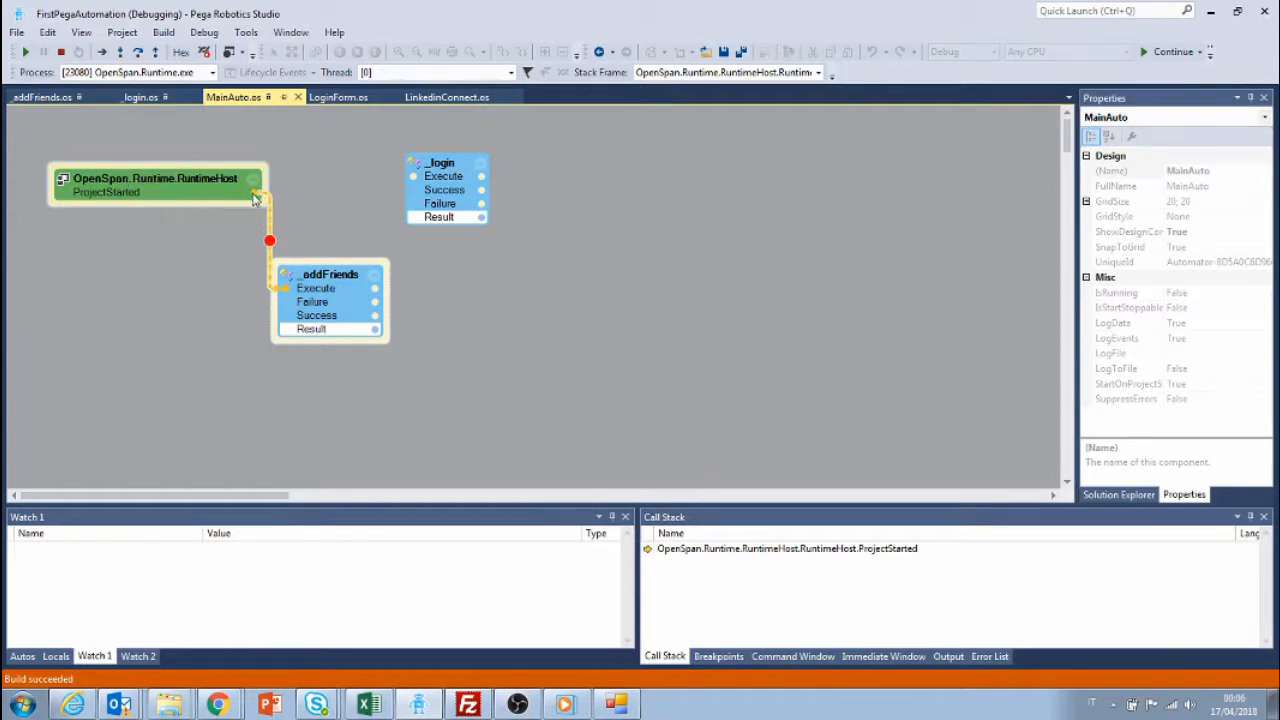
mouse_move(276, 276)
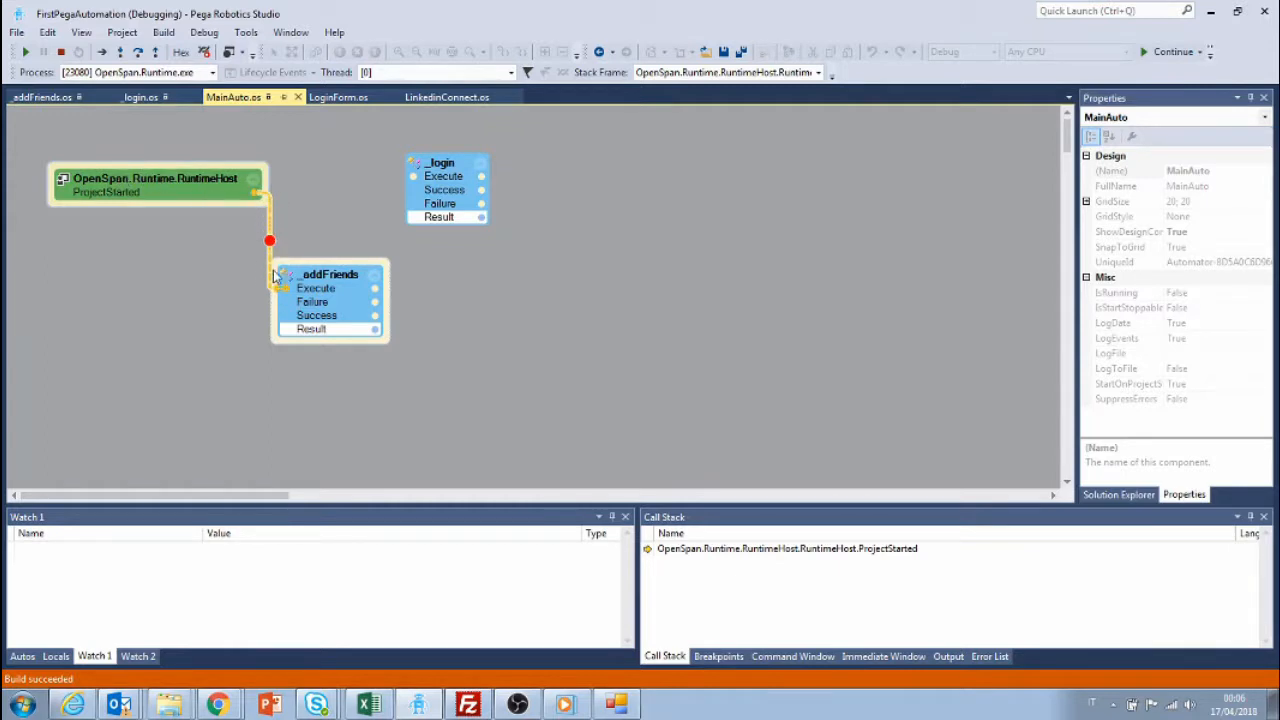
mouse_move(436, 632)
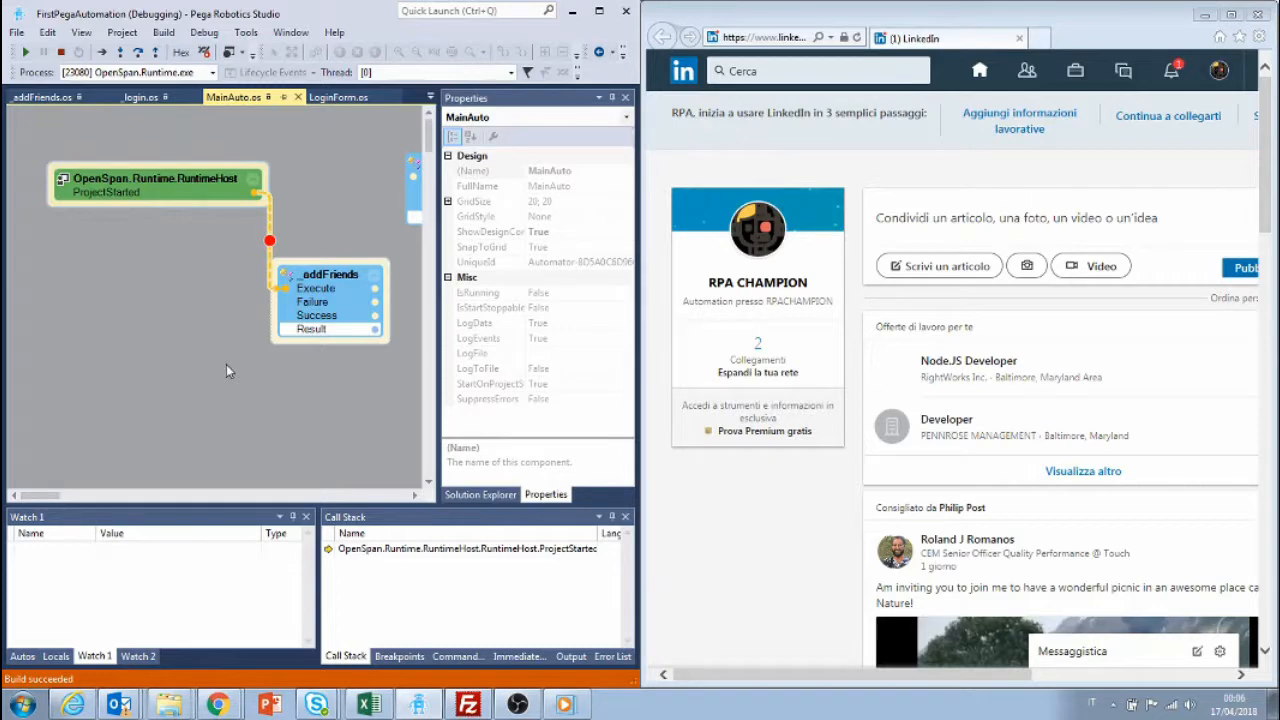
Continue execution to send the LinkedIn invites, then break inside the loop to inspect it
click(40, 96)
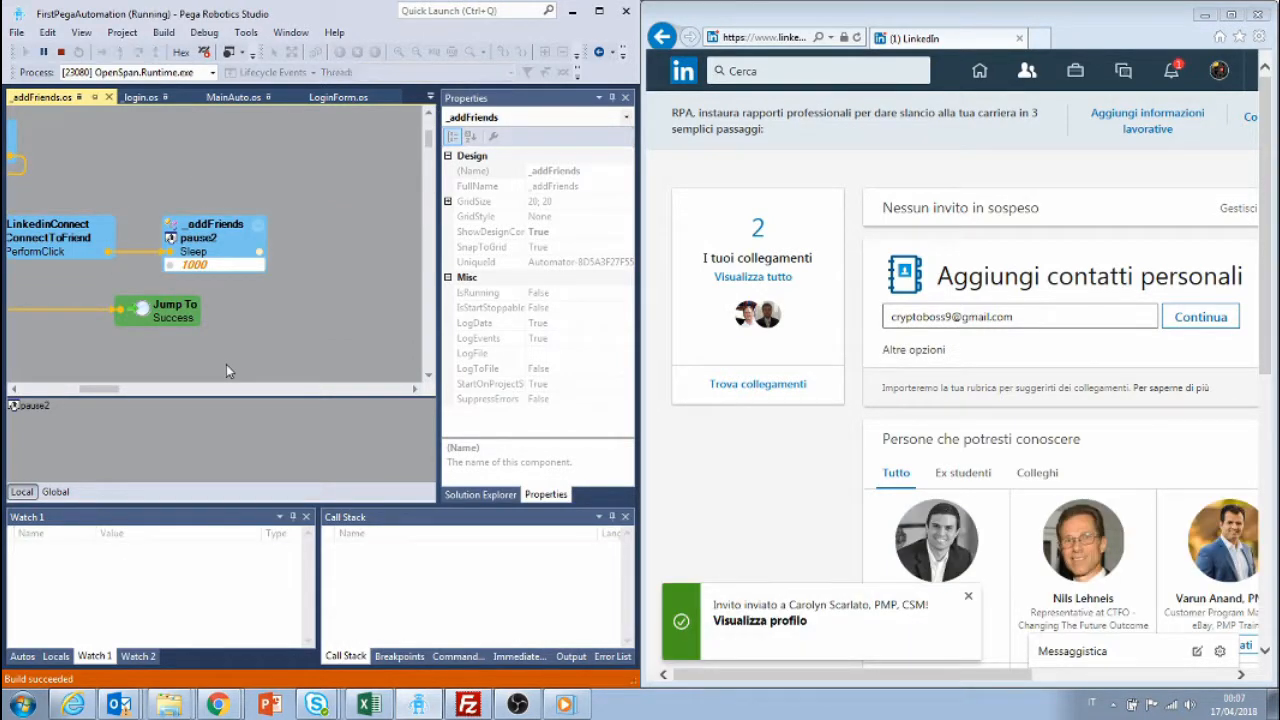
click(24, 52)
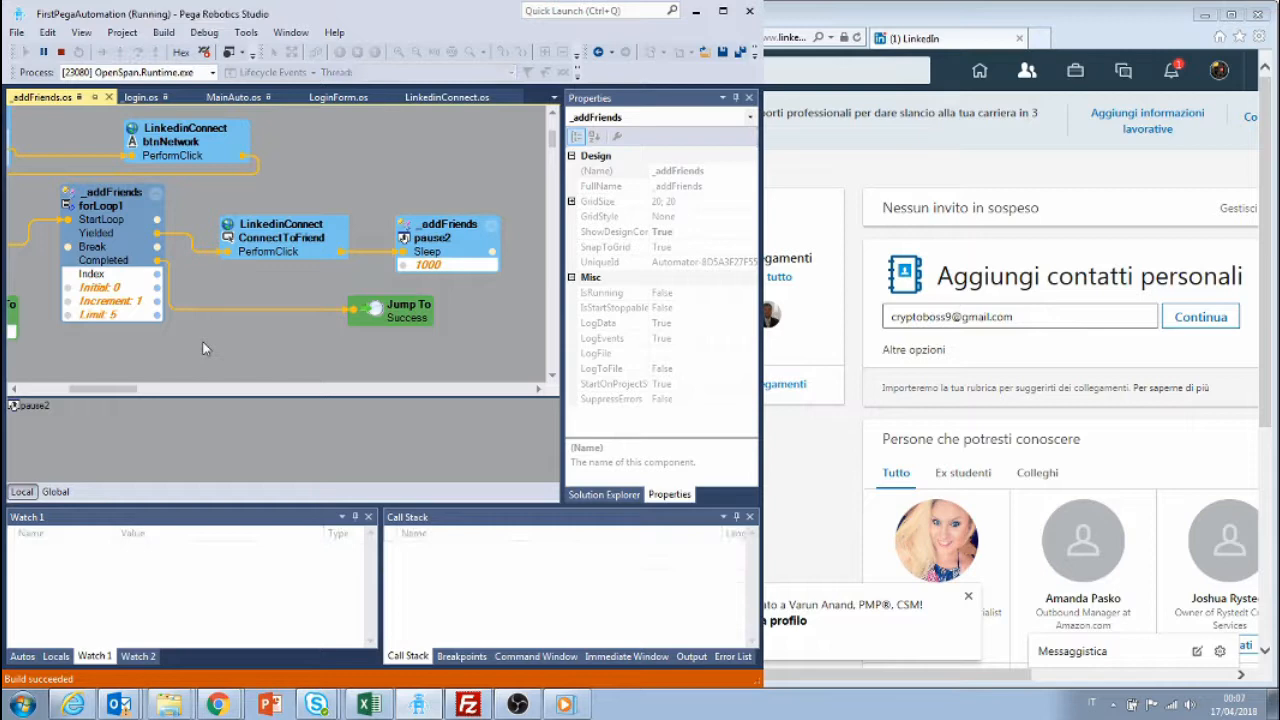
click(44, 52)
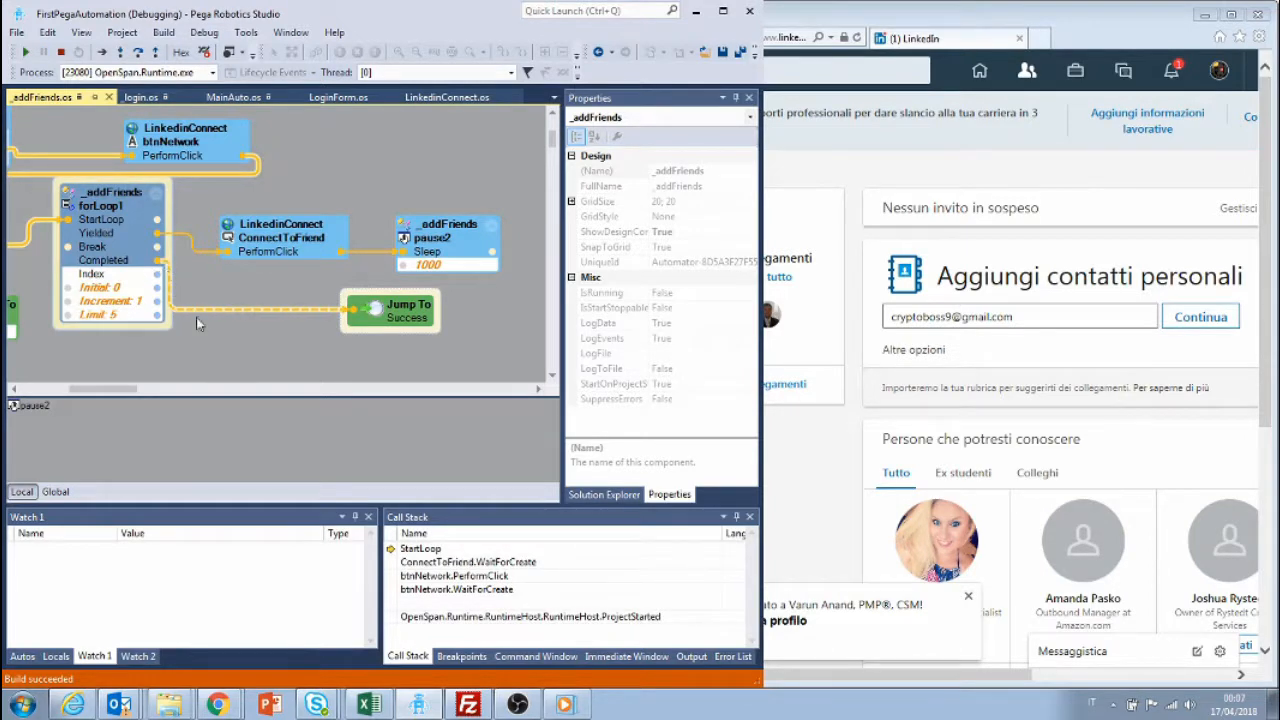
mouse_move(732, 44)
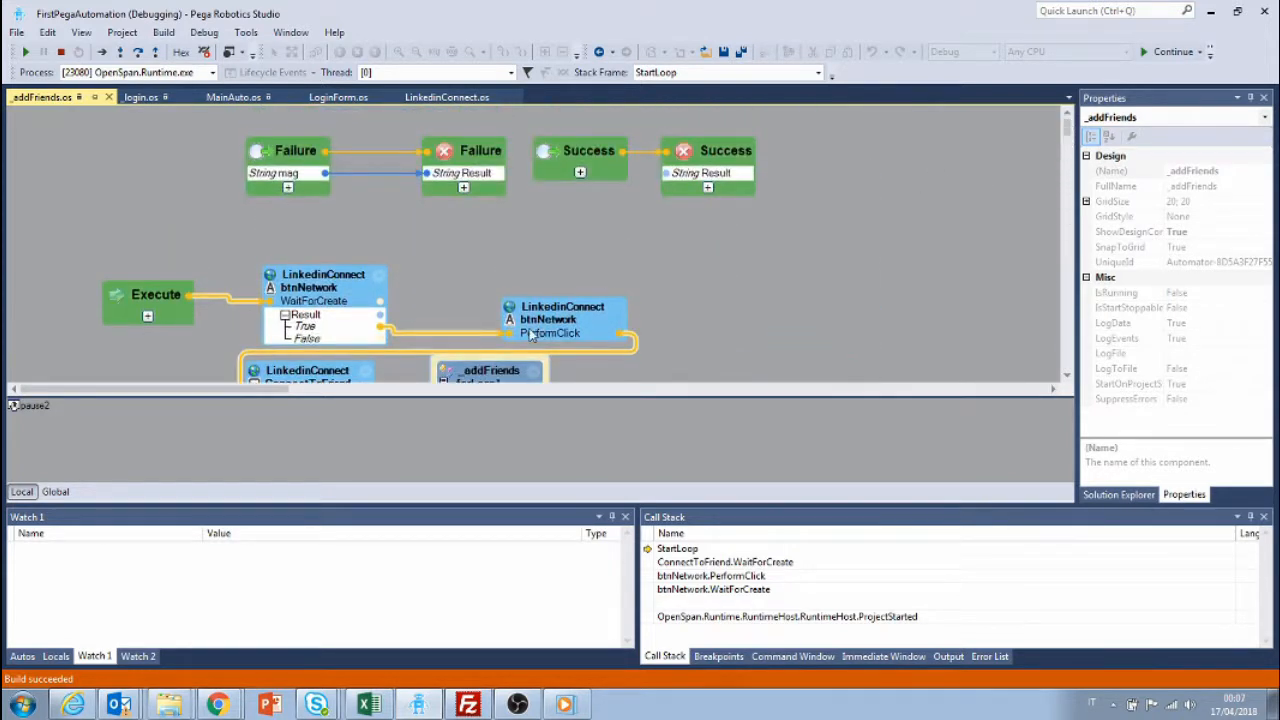
mouse_move(882, 252)
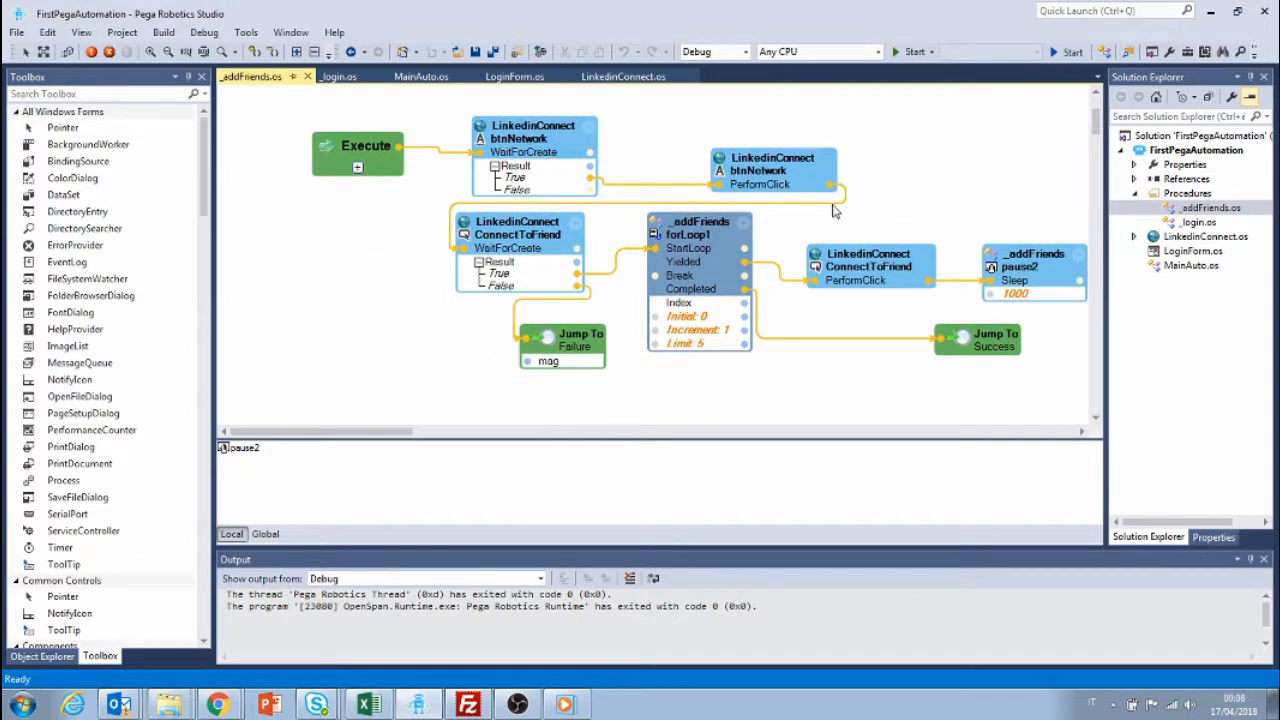
mouse_move(896, 188)
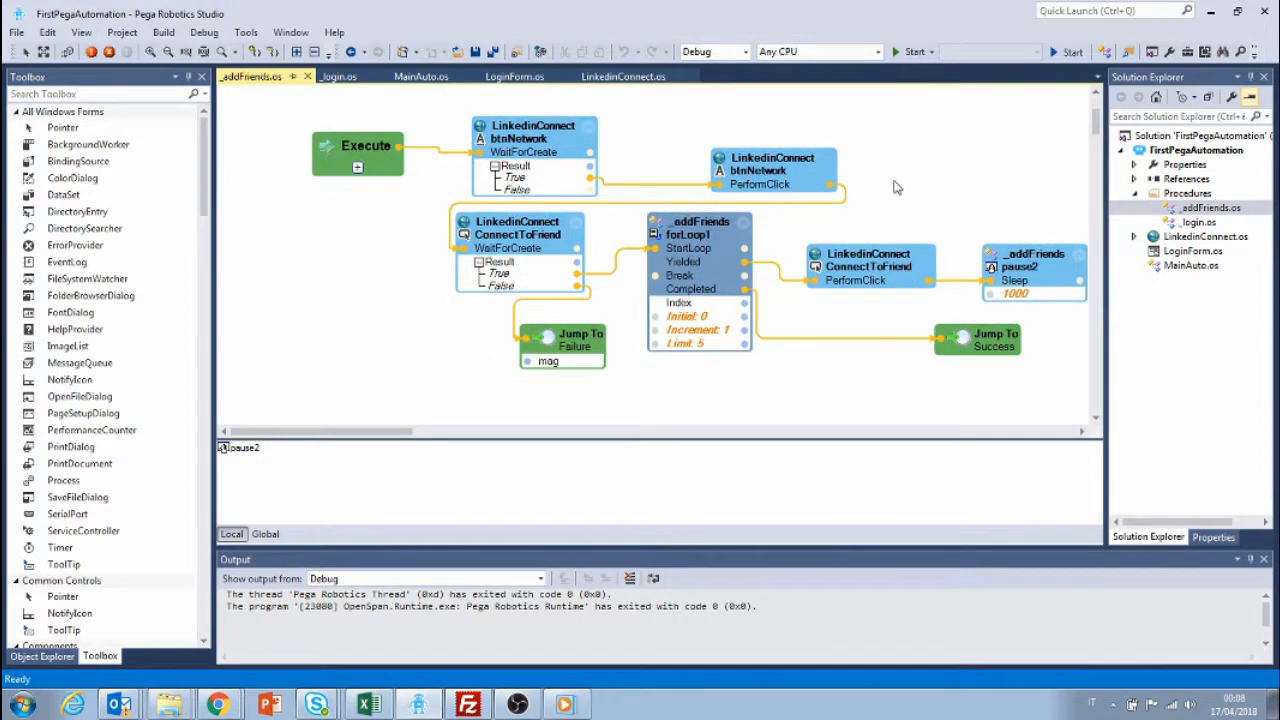
mouse_move(756, 258)
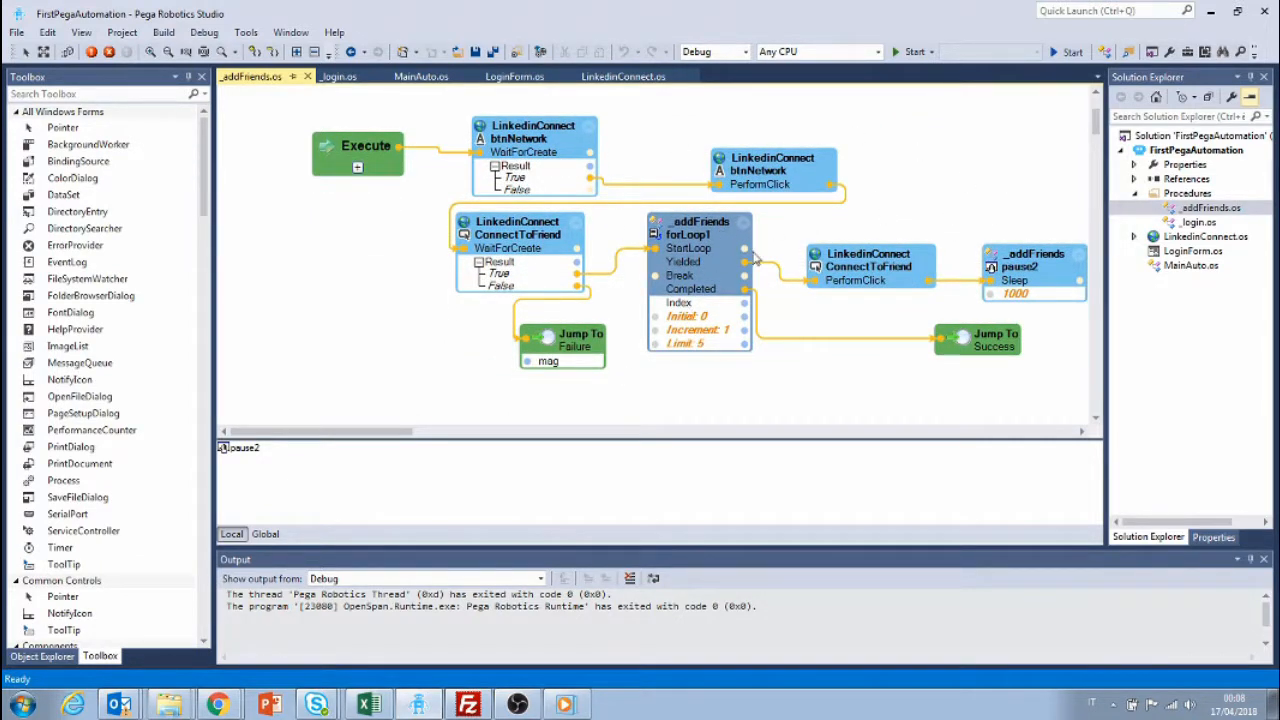